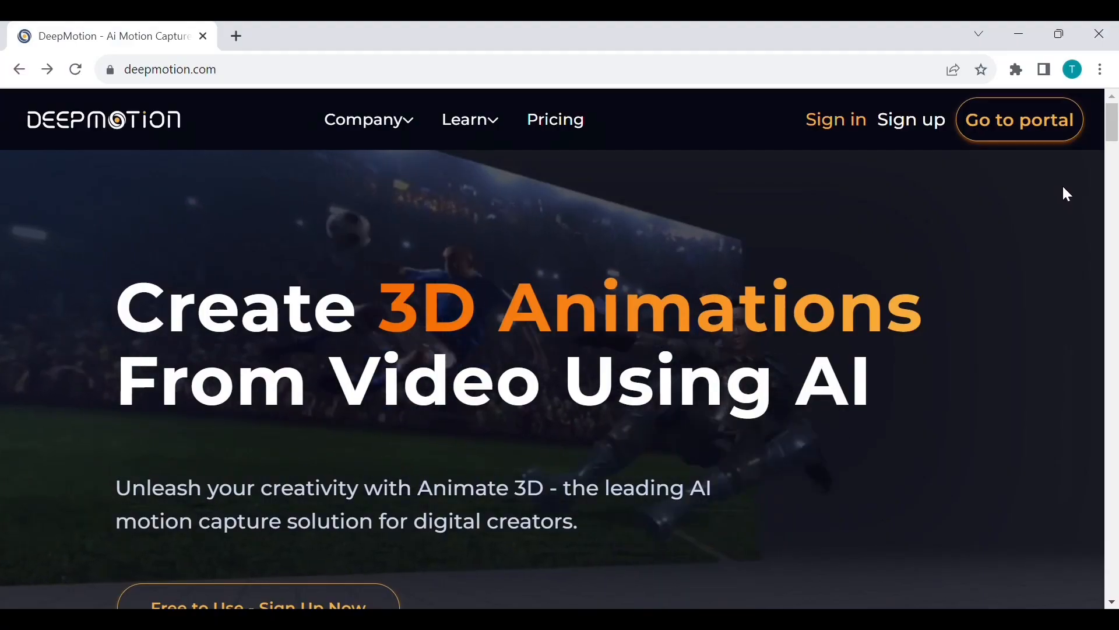
Browse the DeepMotion homepage, open sign-up, and sign in to the portal dashboard.
scroll("down", 3)
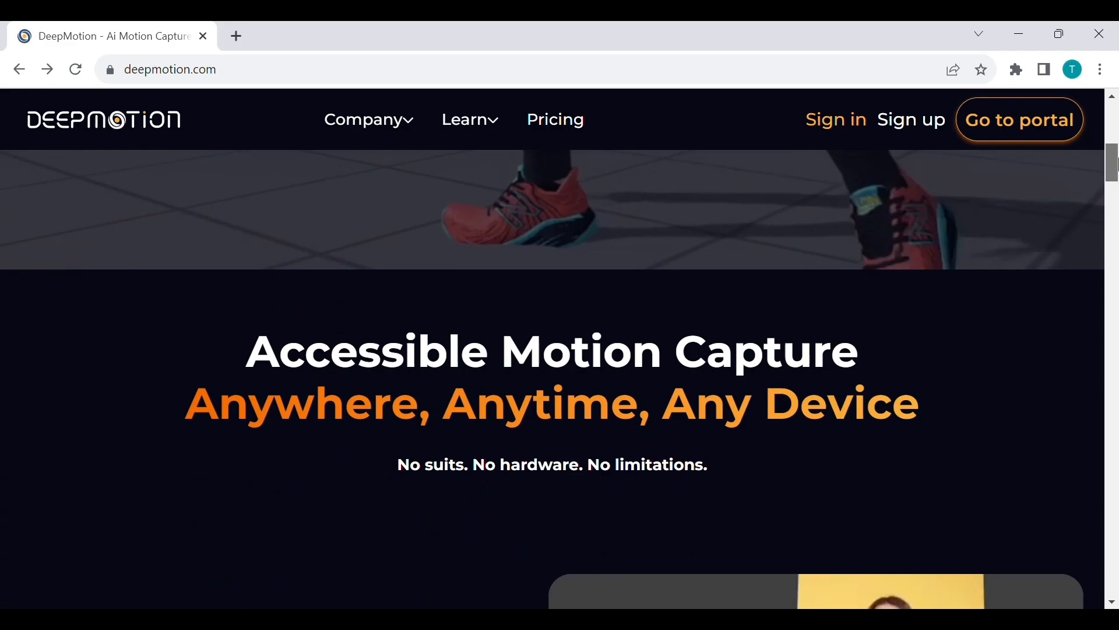
scroll("up", 3)
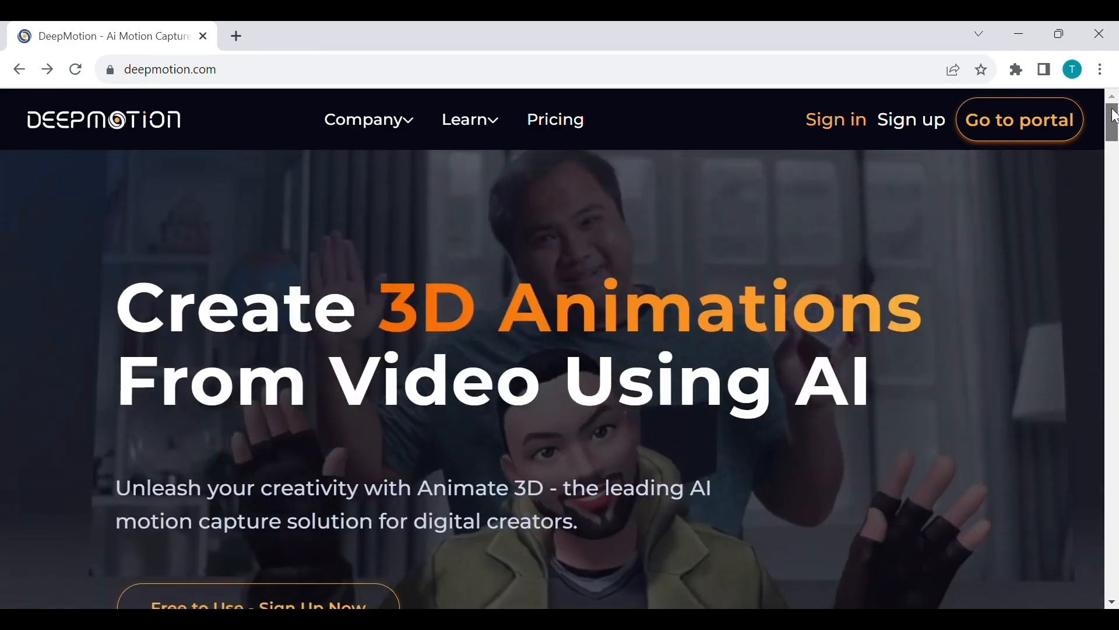
left_click(911, 119)
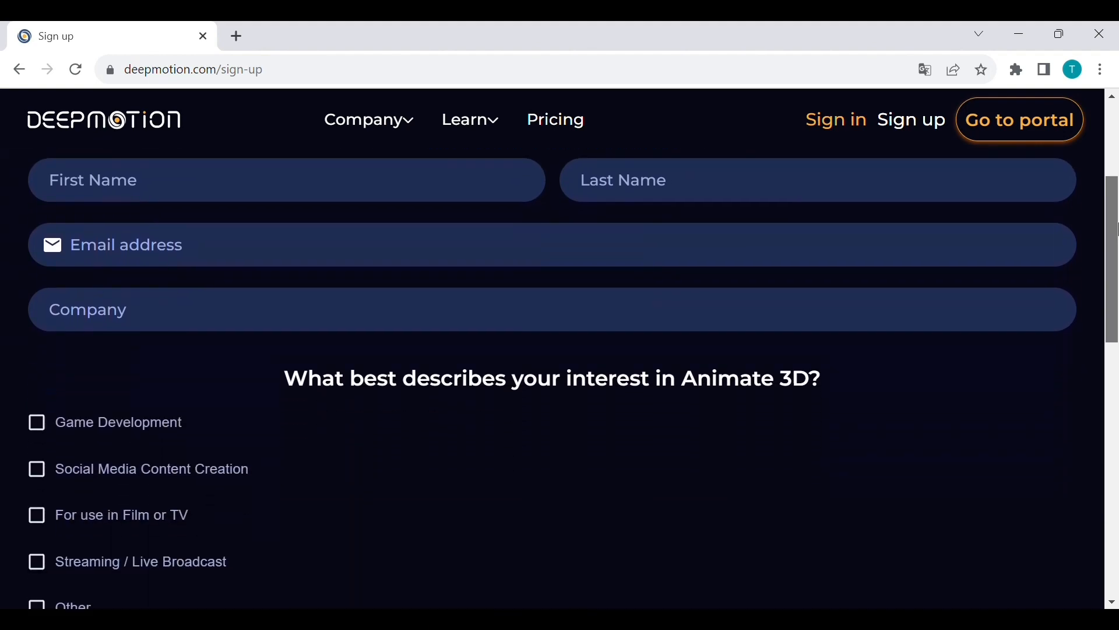
left_click(1019, 119)
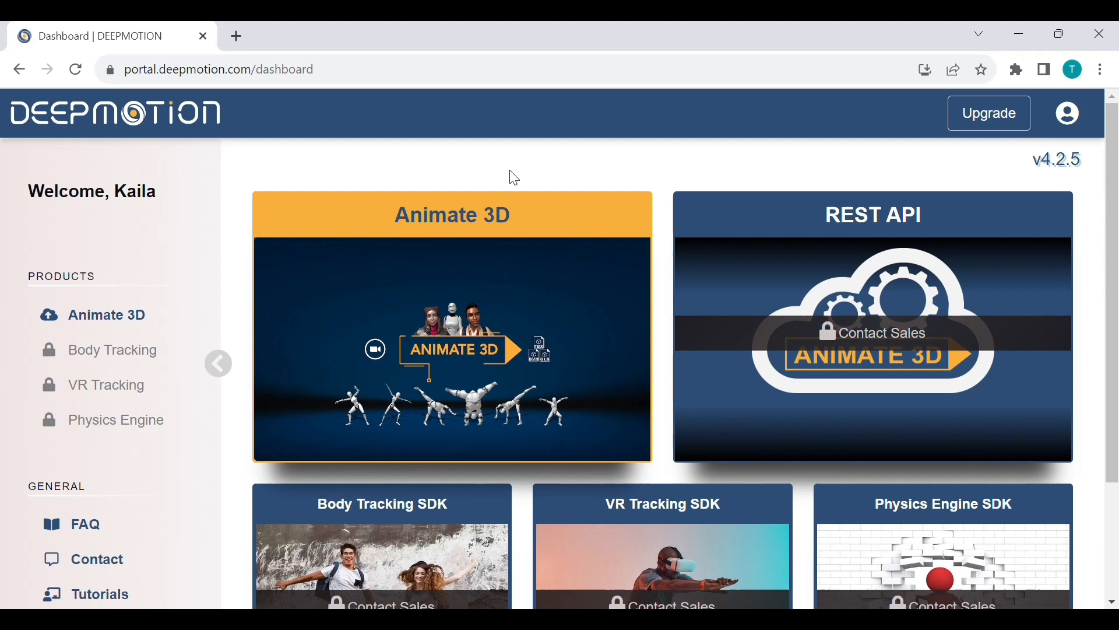
Open Animate 3D, go to 3D Models, and launch the Ready Player Me stylized avatar creator.
left_click(452, 325)
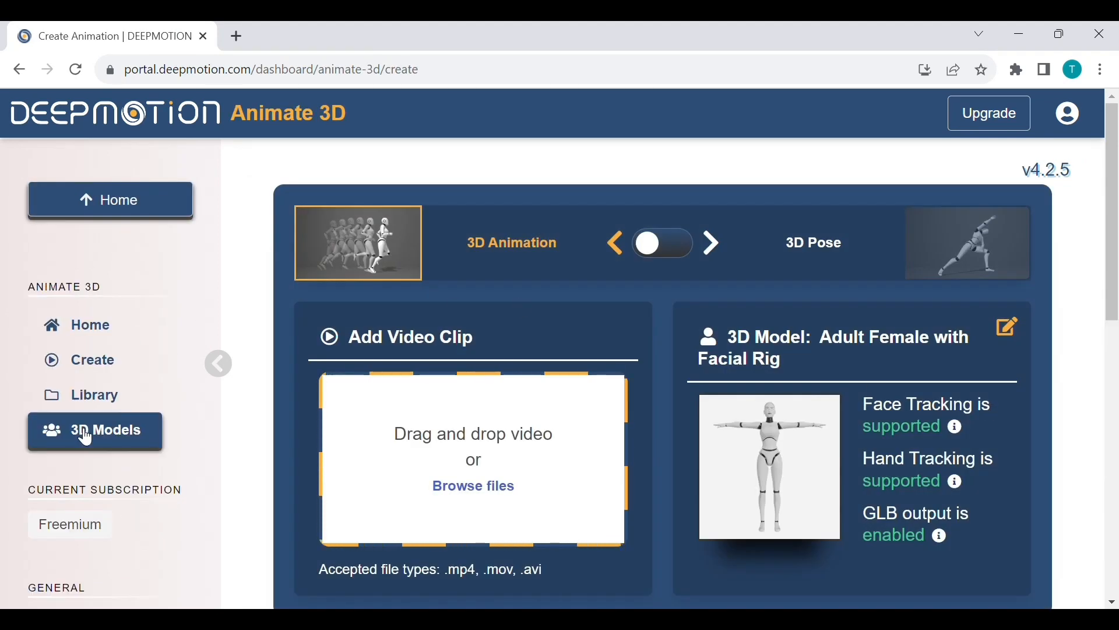
left_click(104, 430)
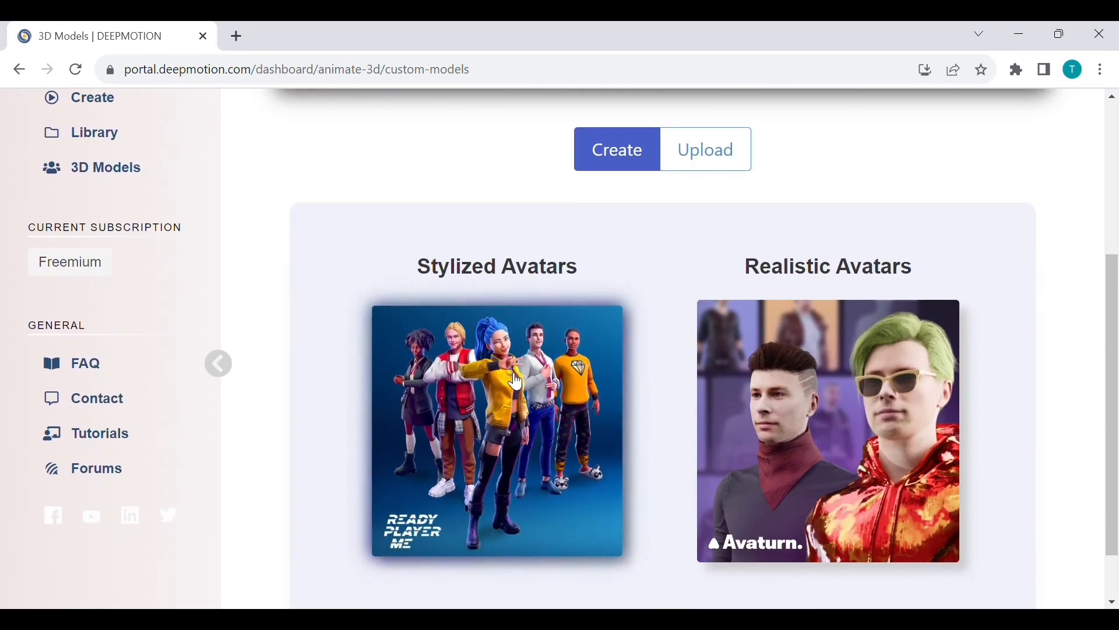
left_click(827, 430)
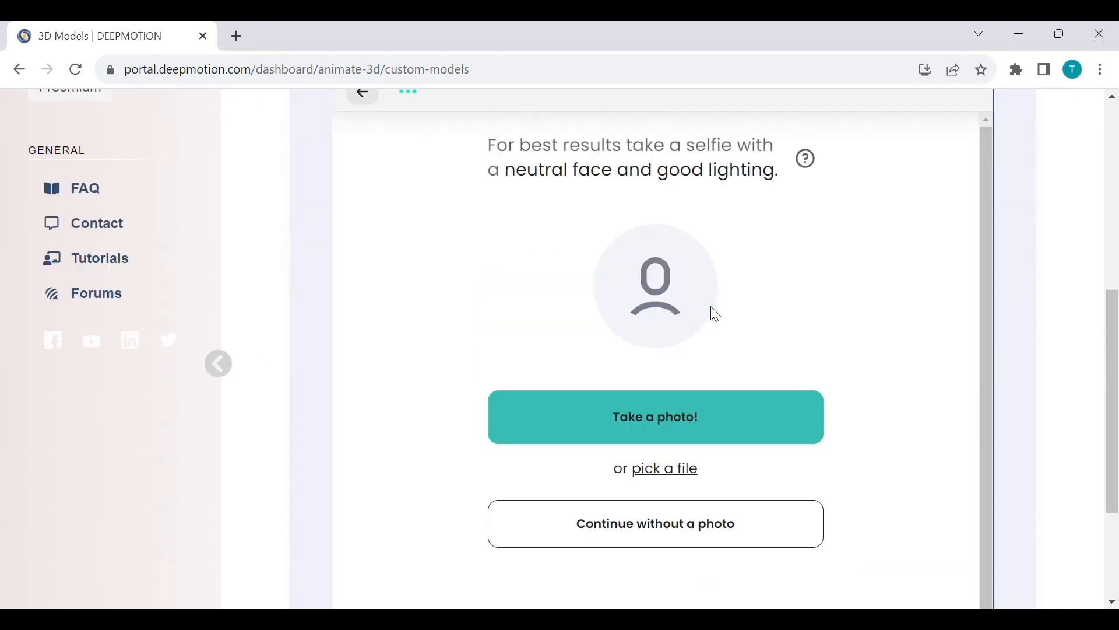
mouse_move(726, 514)
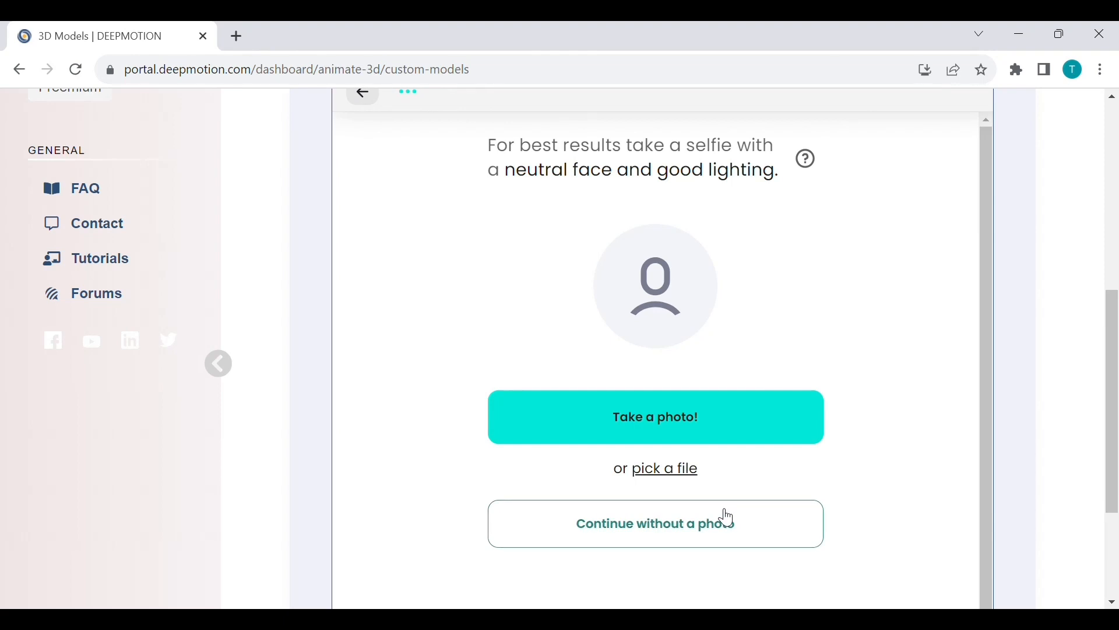
Skip the selfie, pick the blond short-haired avatar, and dress it in the patterned knit sweater.
left_click(655, 523)
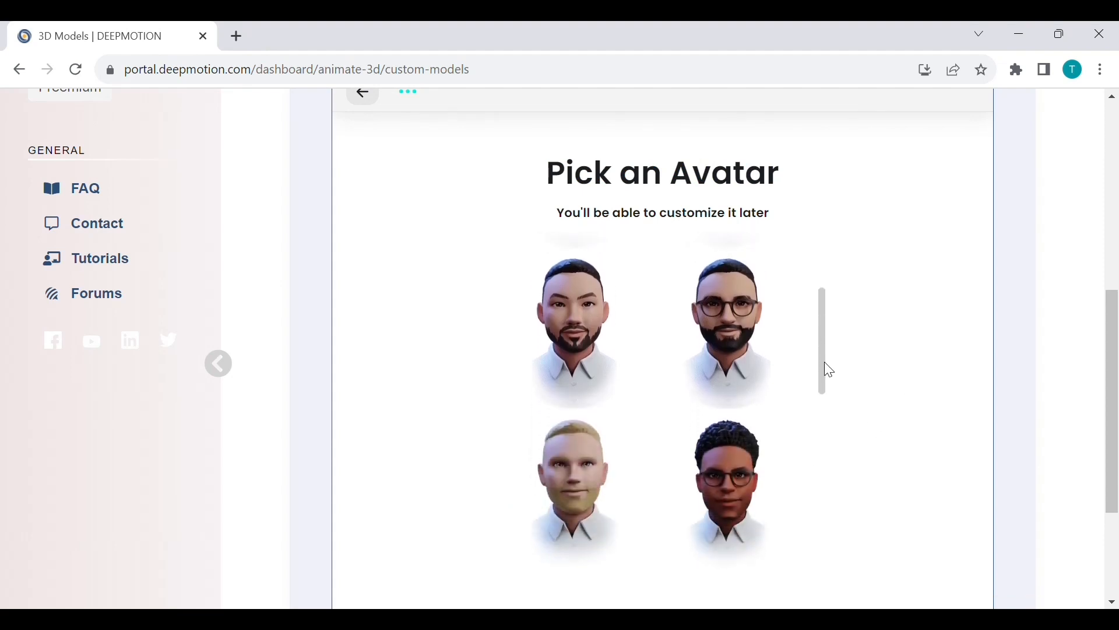
scroll("down", 3)
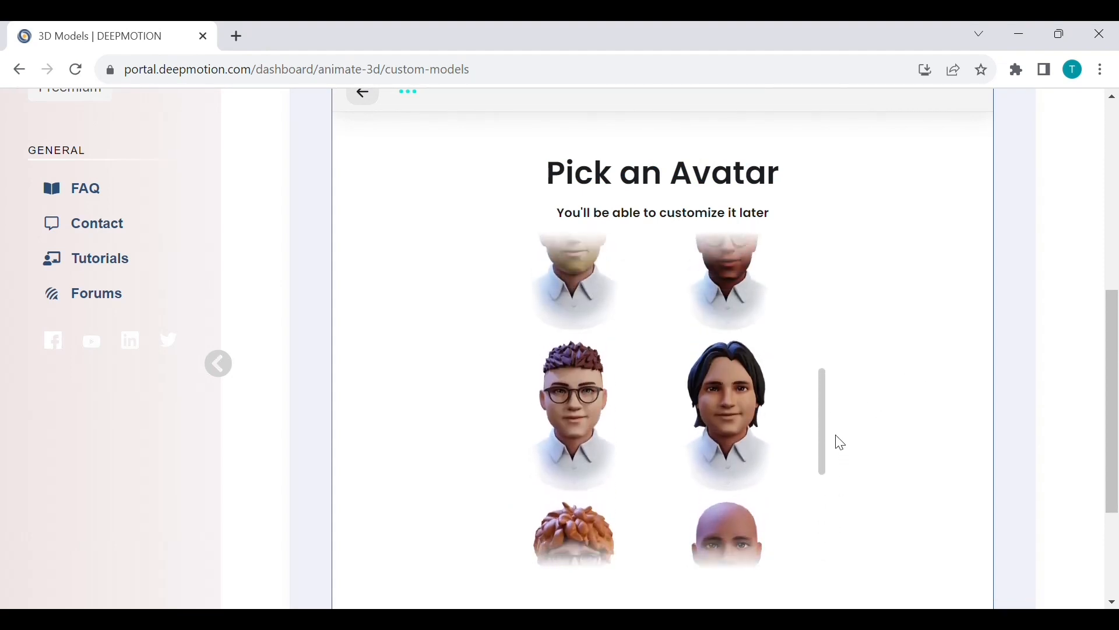
left_click(573, 412)
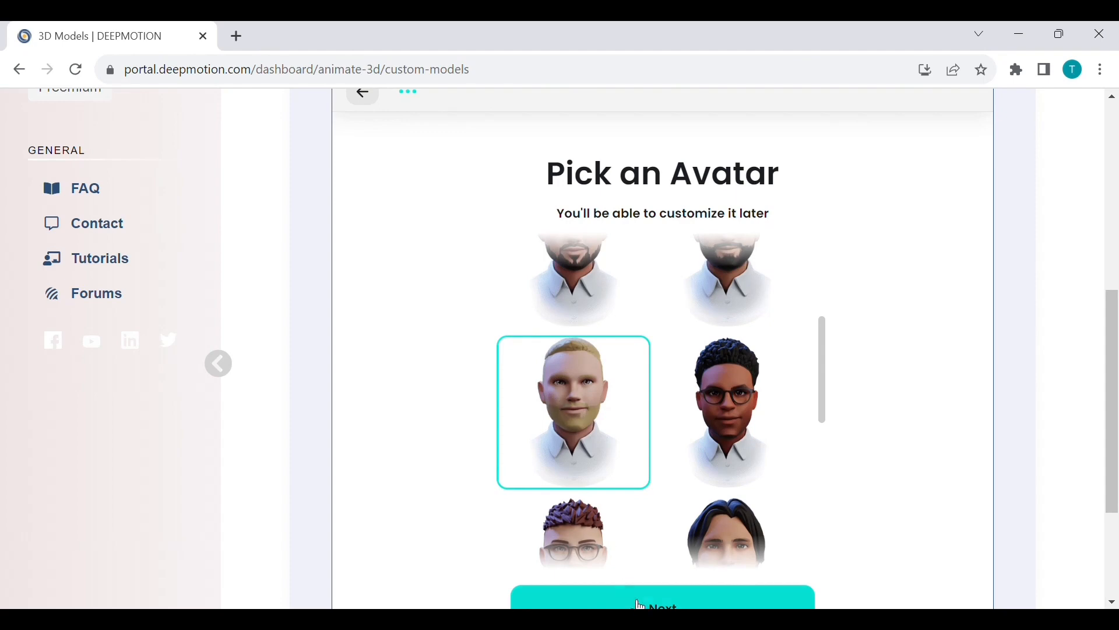
left_click(662, 606)
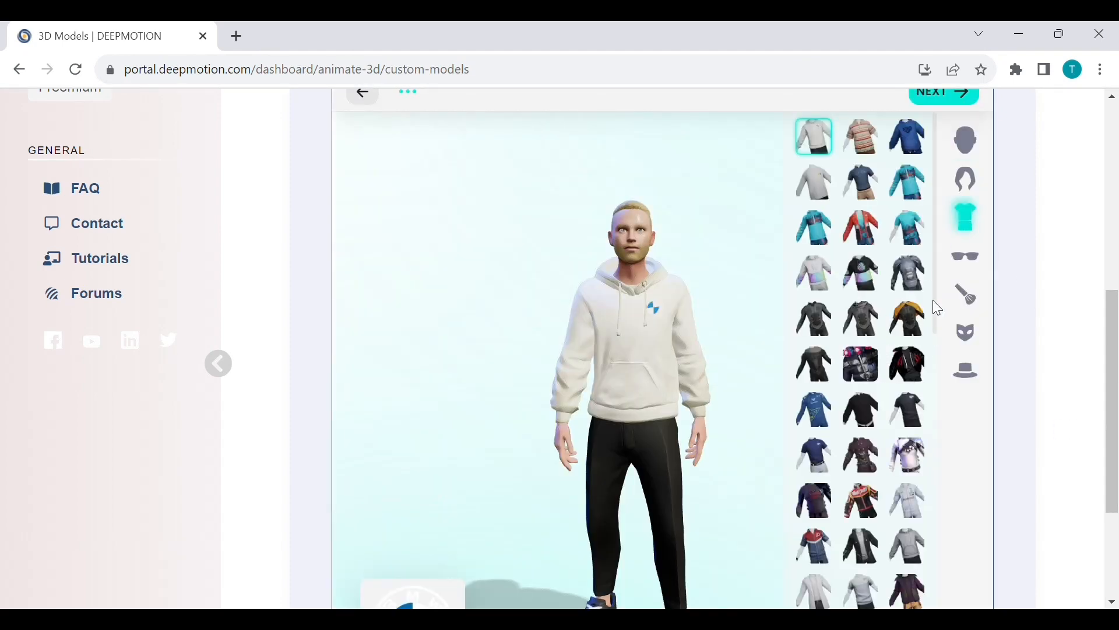
left_click(907, 366)
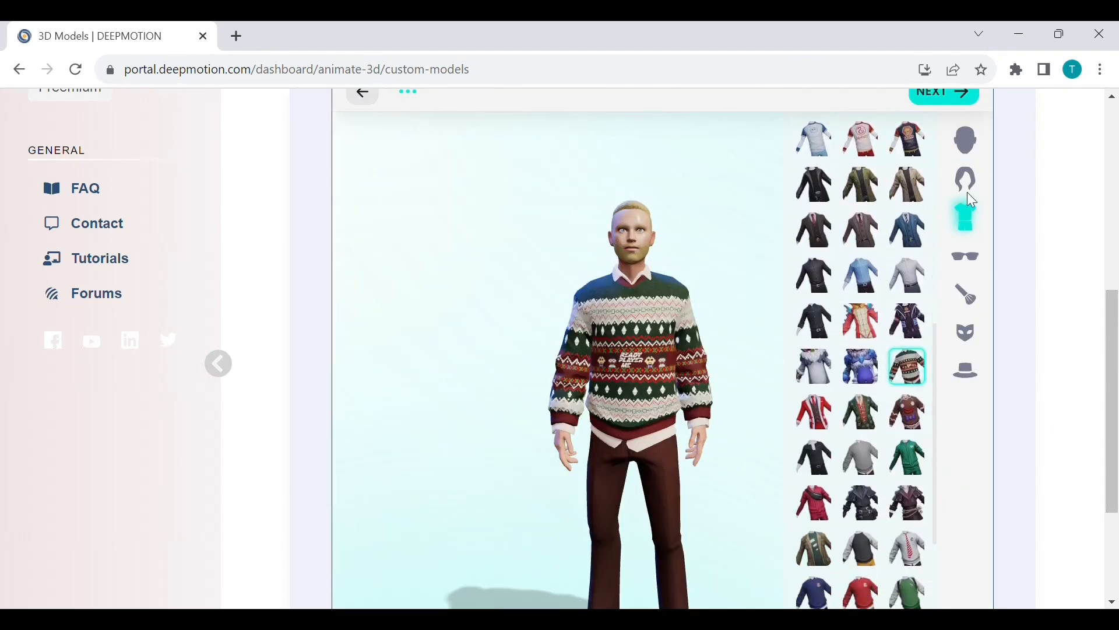
left_click(964, 179)
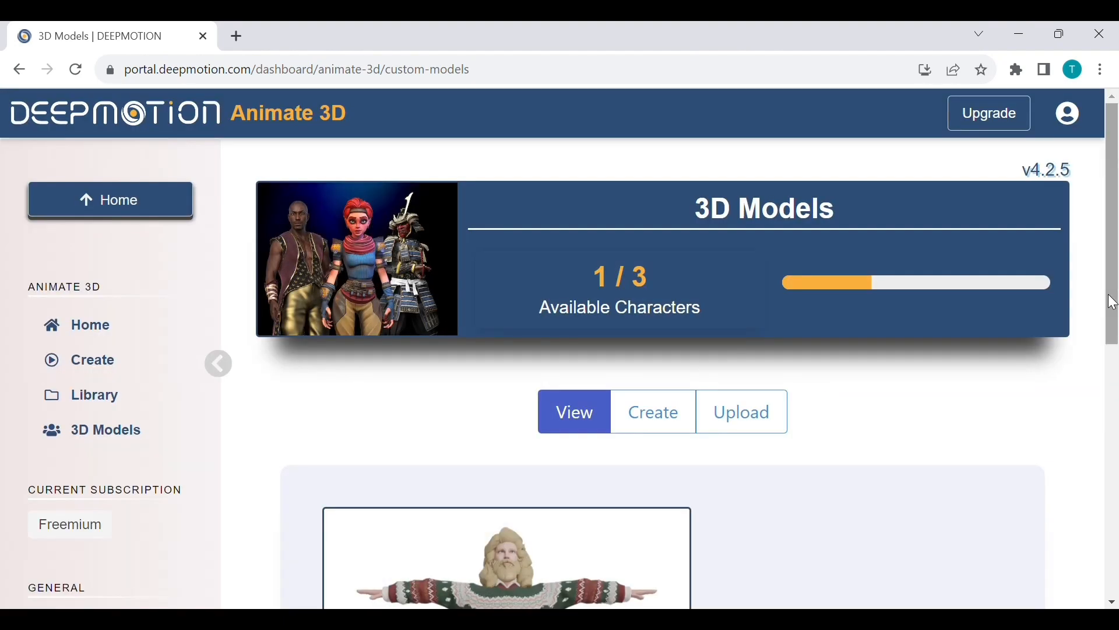
Start a new animation for the saved Max character.
scroll("down", 3)
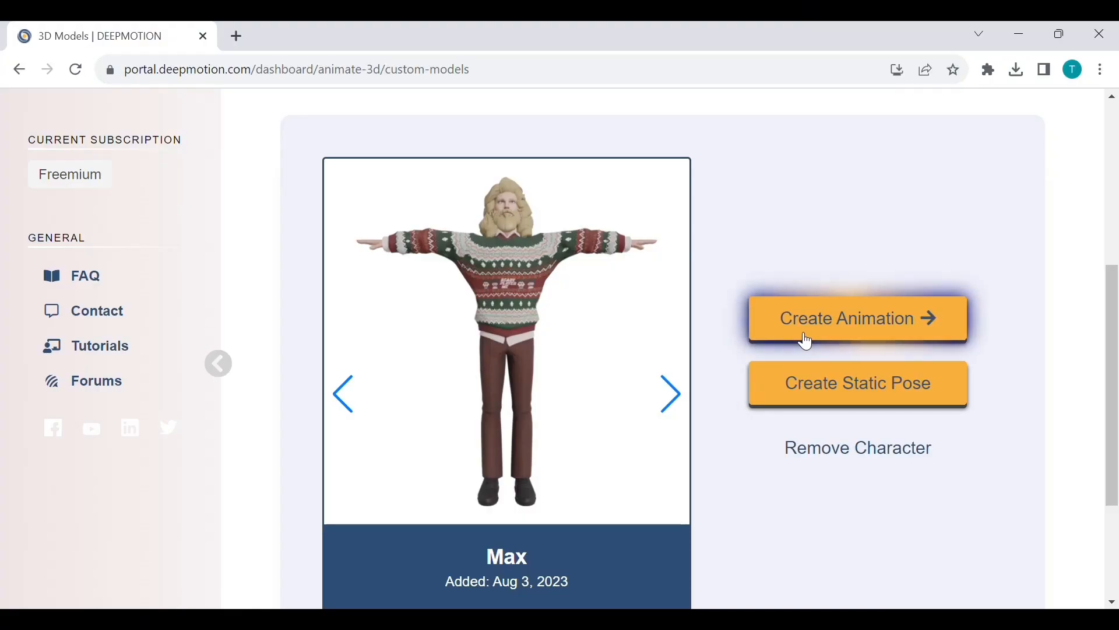
left_click(857, 317)
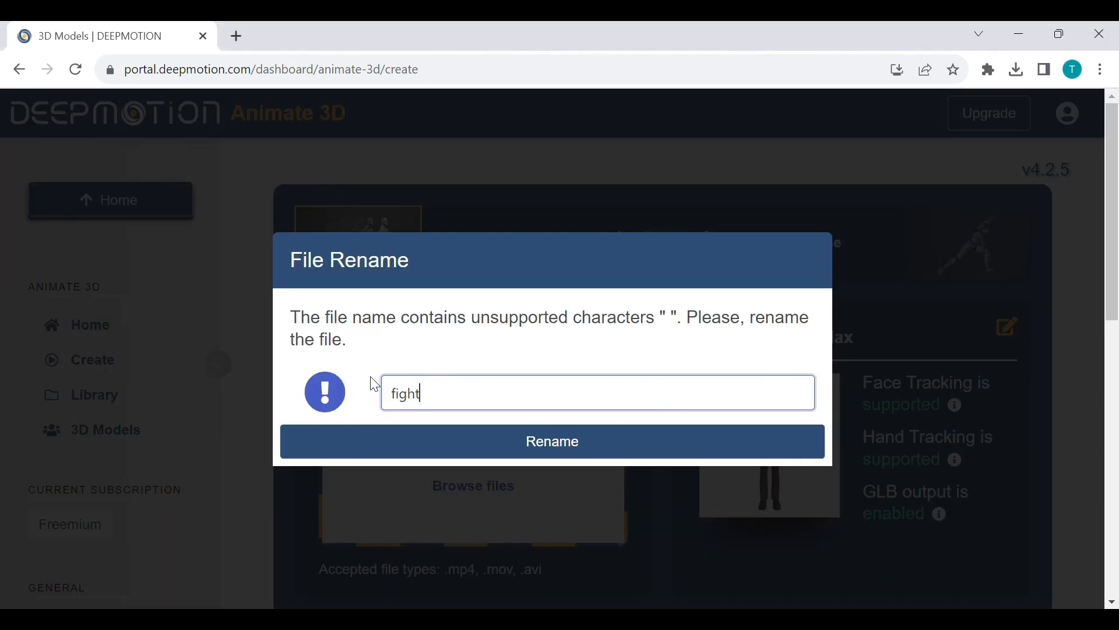
Rename the uploaded video to 'fight'.
left_click(553, 442)
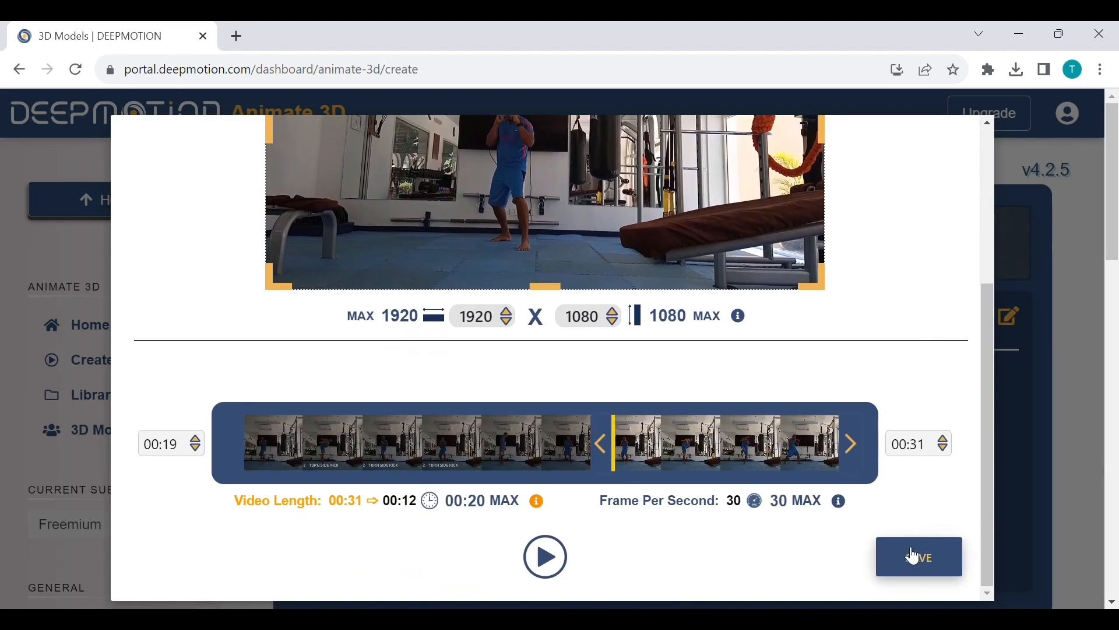
Keep the trimmed clip and enable MP4 video output with a solid green background.
left_click(919, 557)
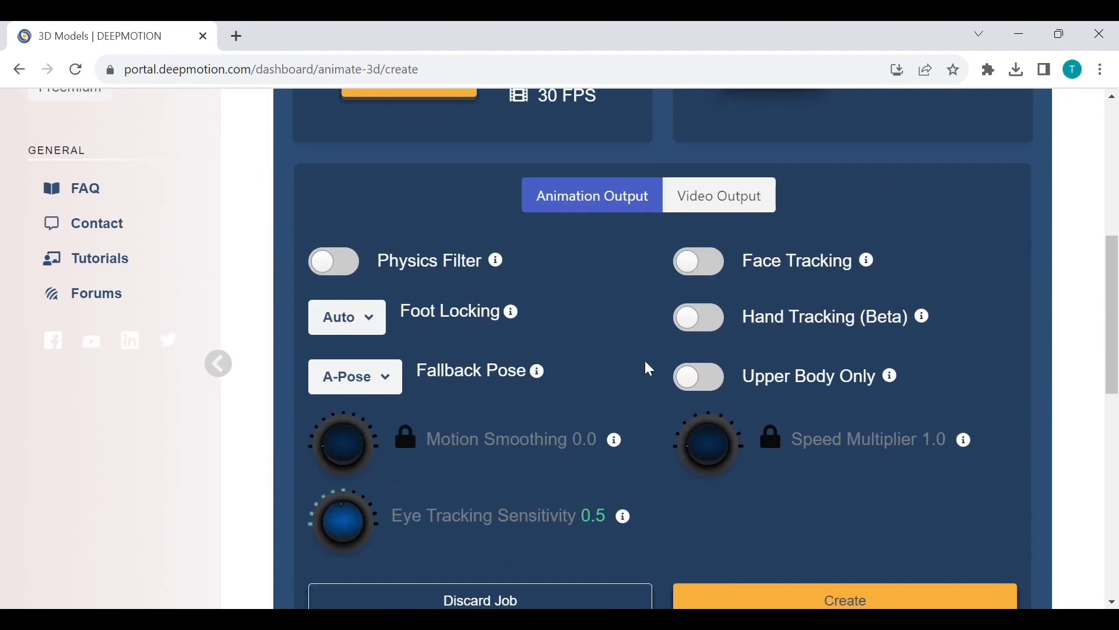
scroll("down", 3)
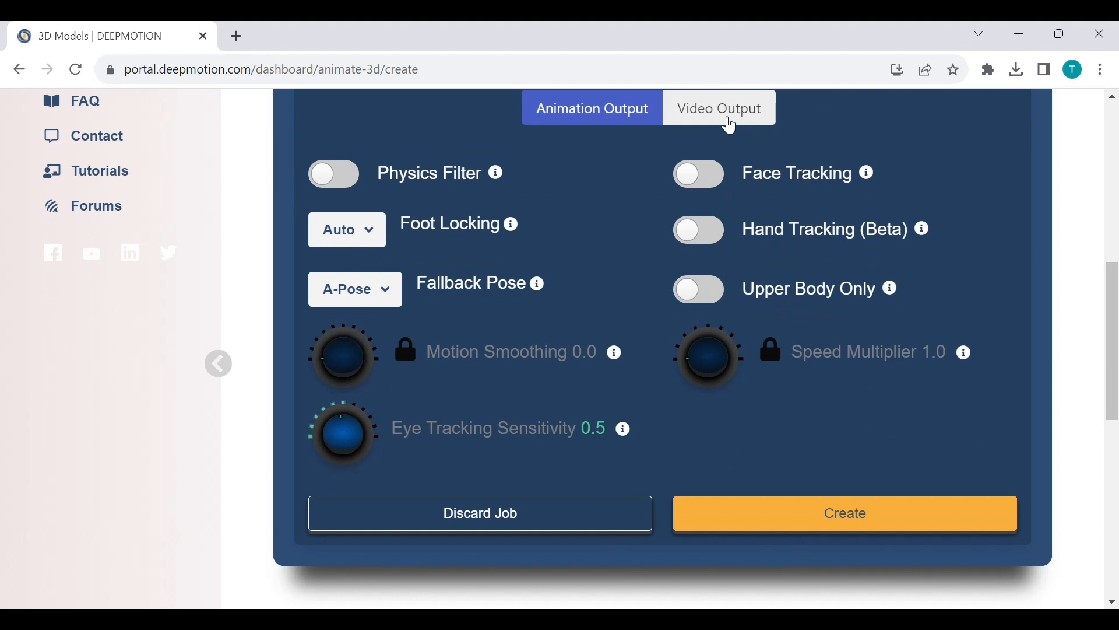
left_click(718, 108)
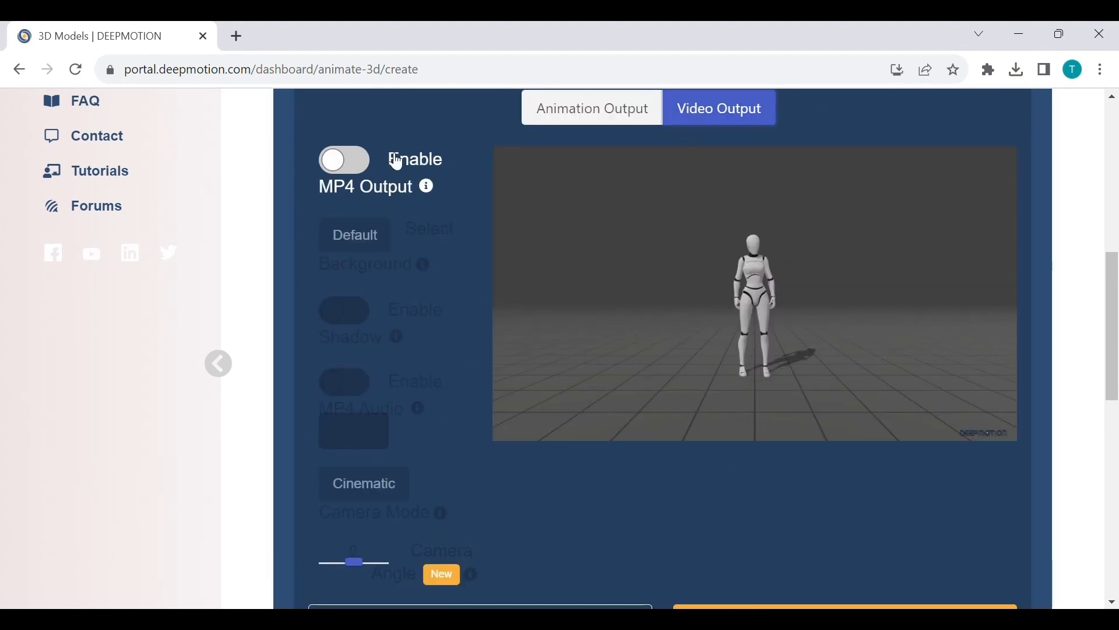
left_click(343, 159)
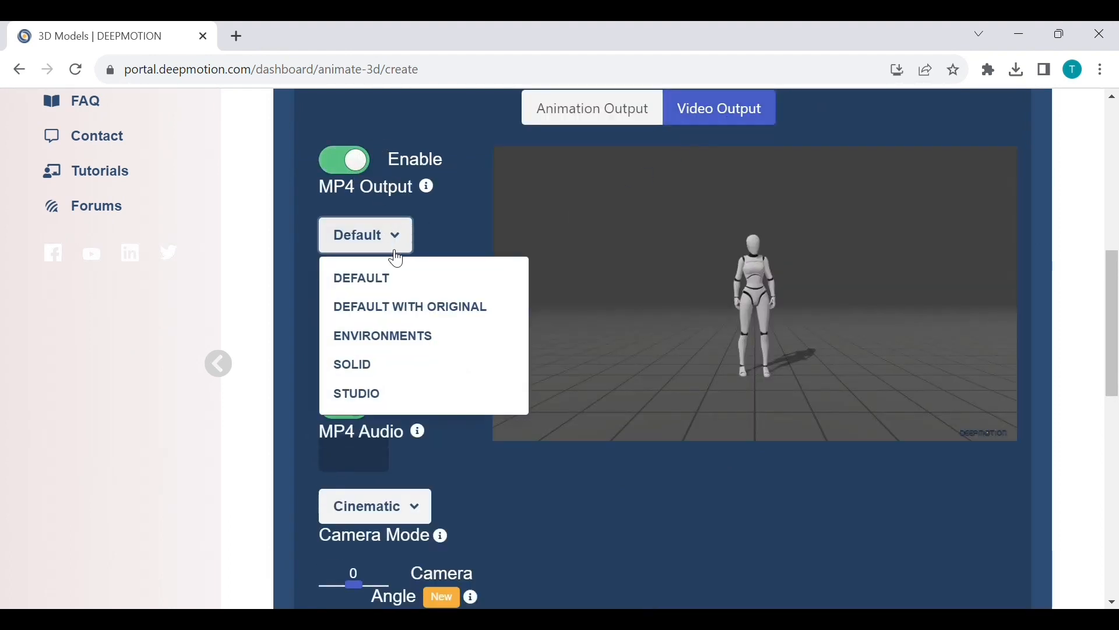
left_click(353, 364)
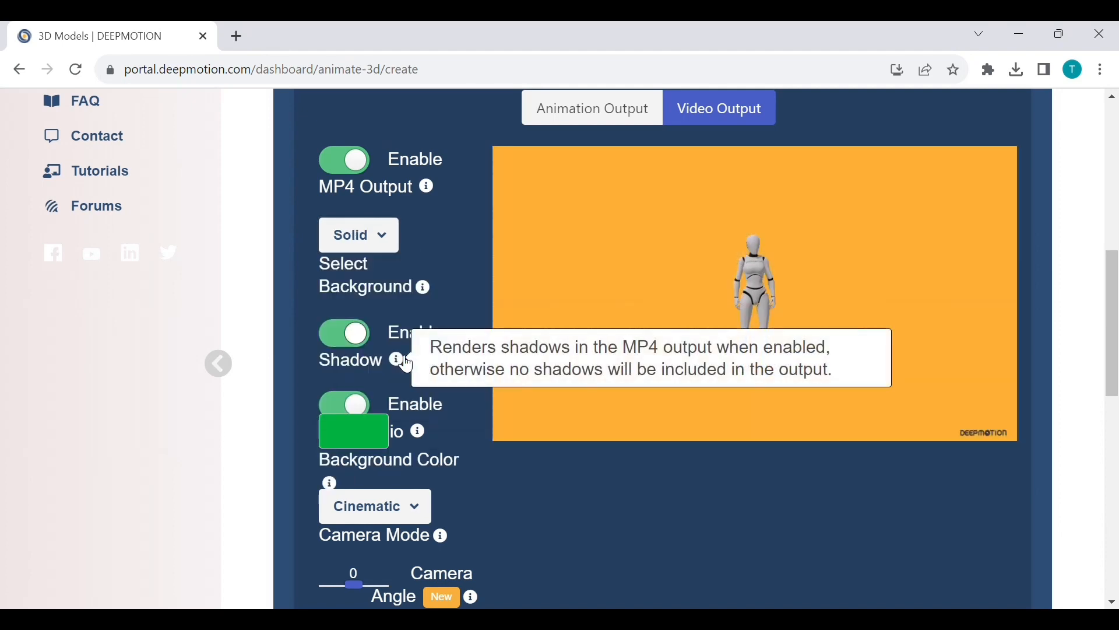
Review the animation settings and start the job.
scroll("down", 3)
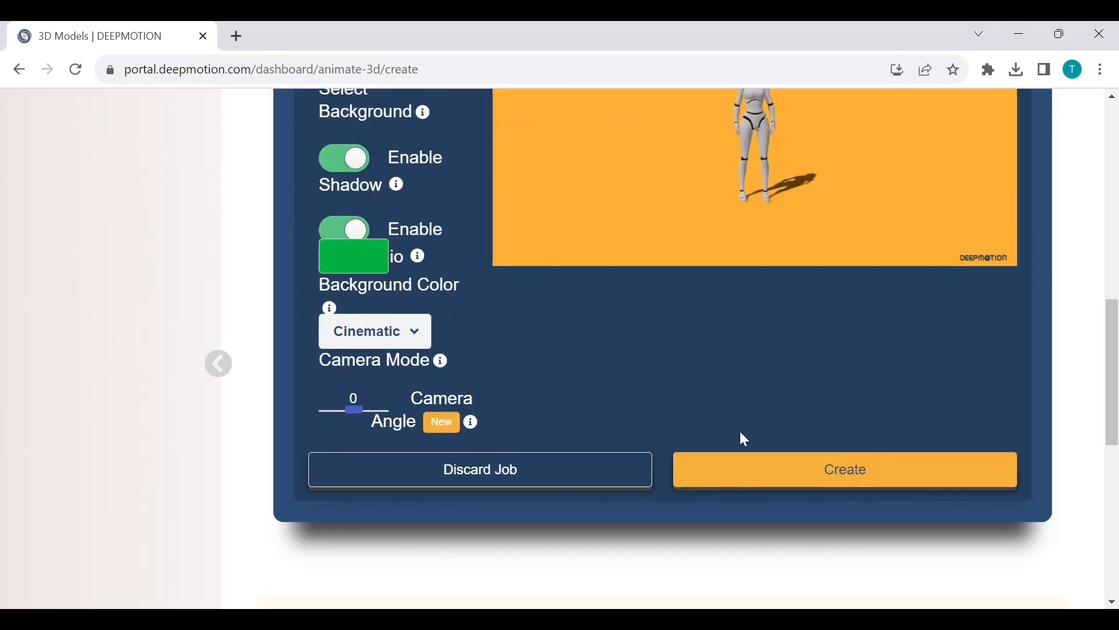
scroll("up", 3)
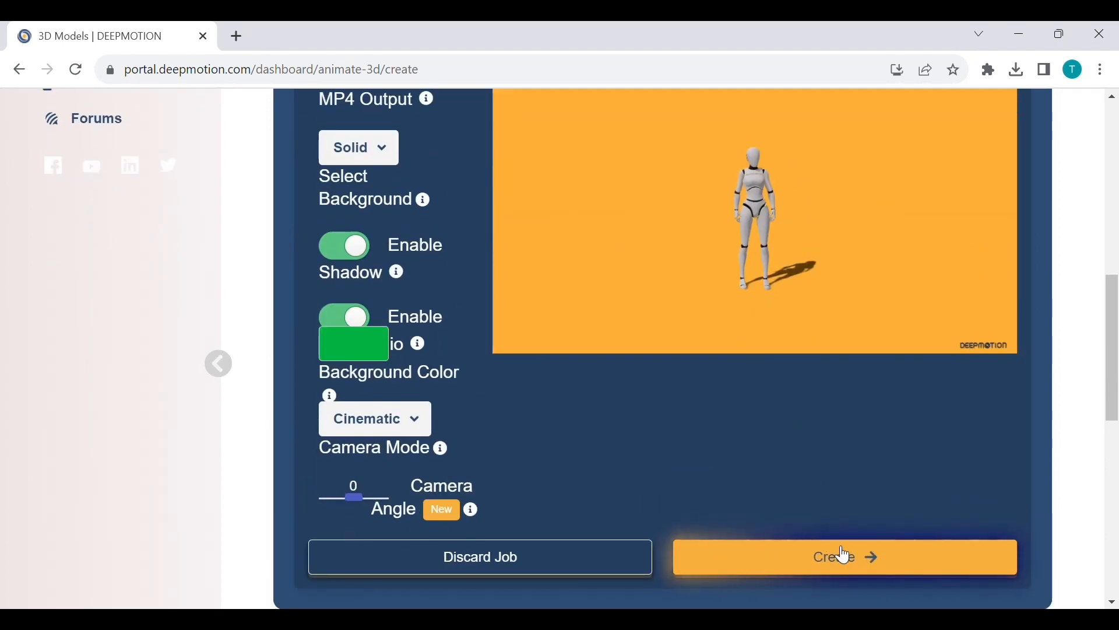
left_click(845, 556)
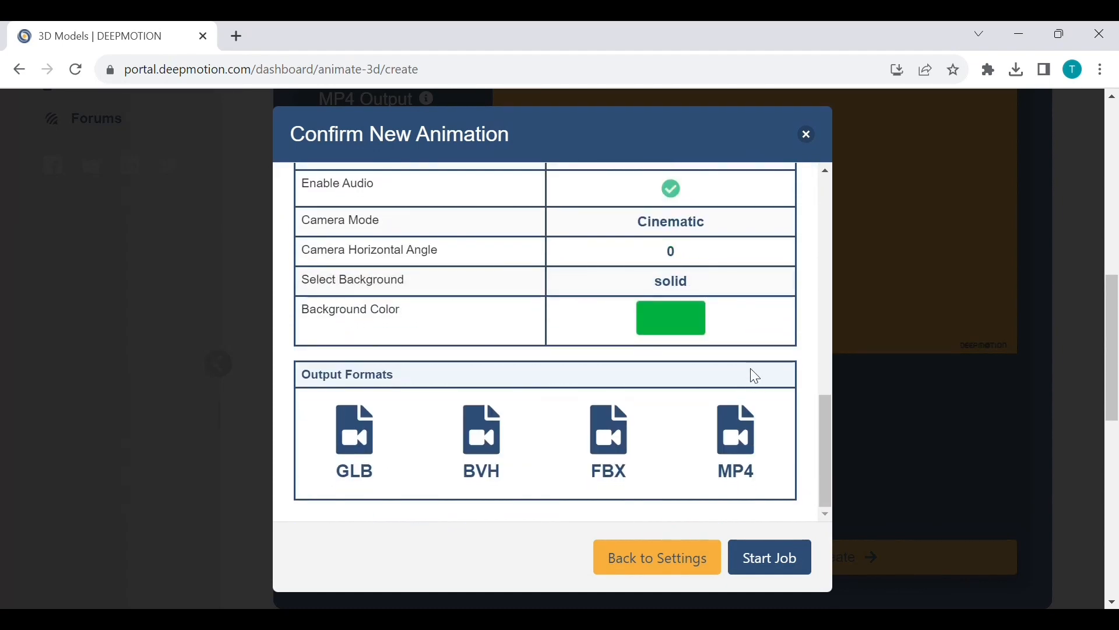
left_click(769, 557)
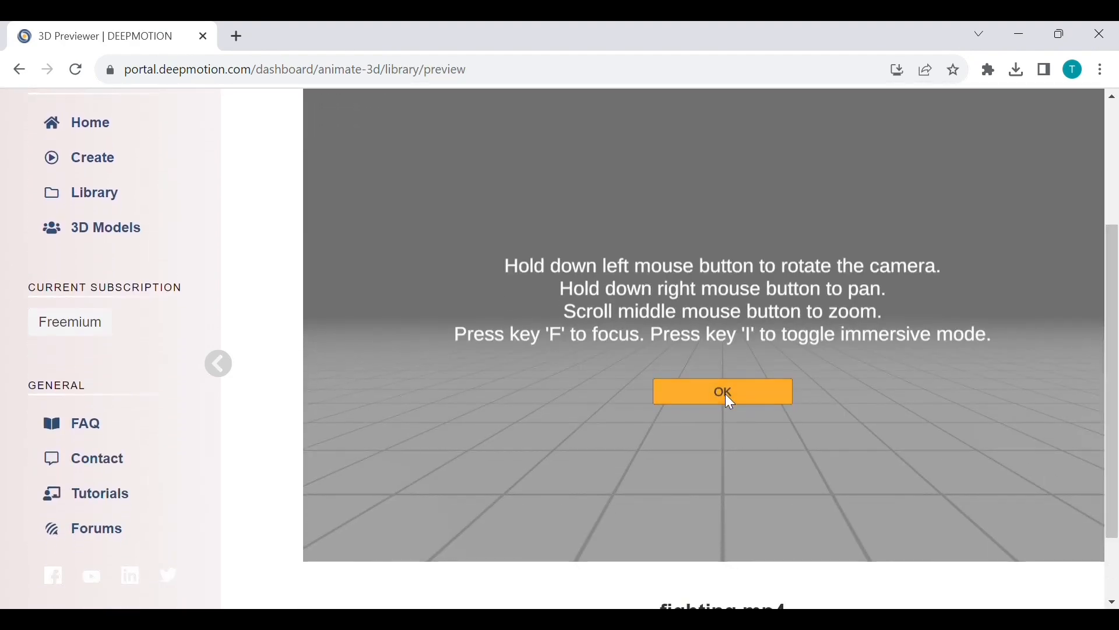
left_click(722, 391)
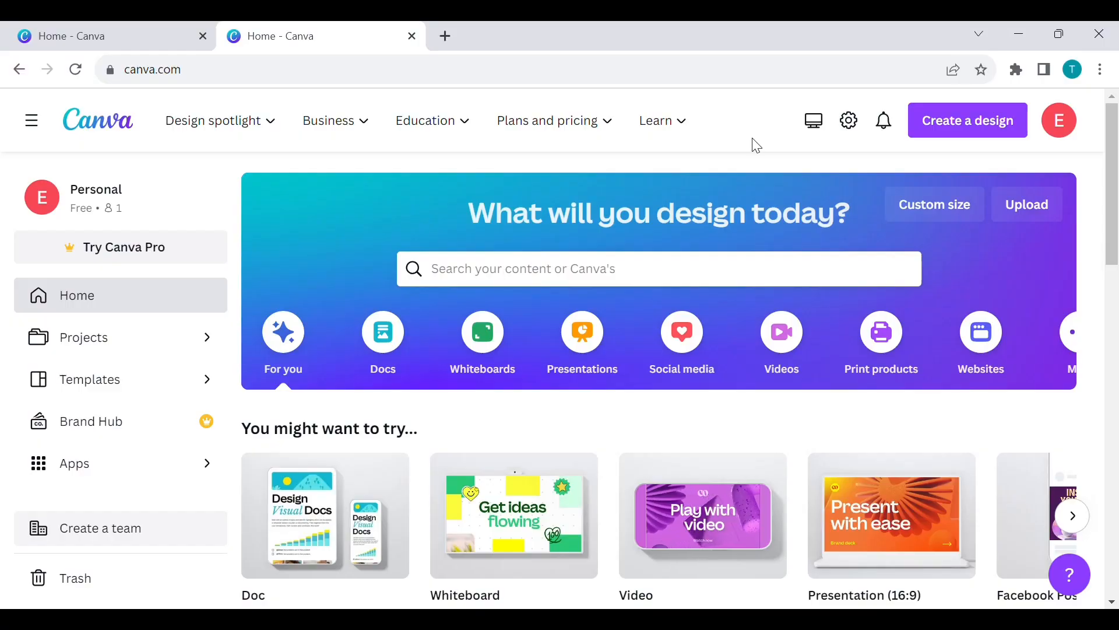
mouse_move(690, 366)
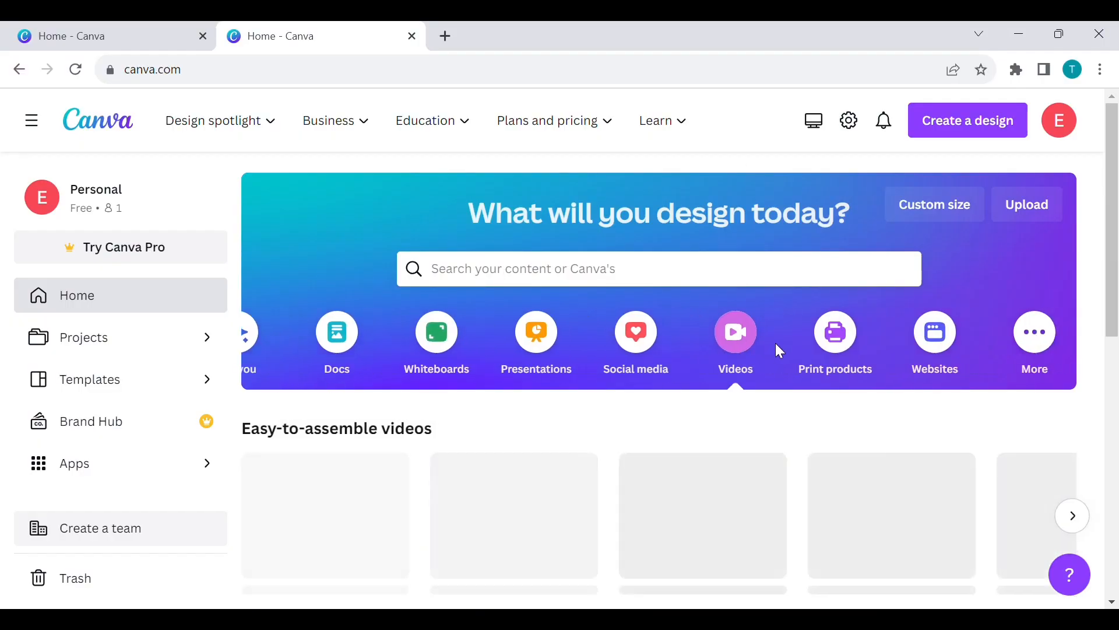
Create a blank video design and search Elements for 'street' video results.
left_click(734, 331)
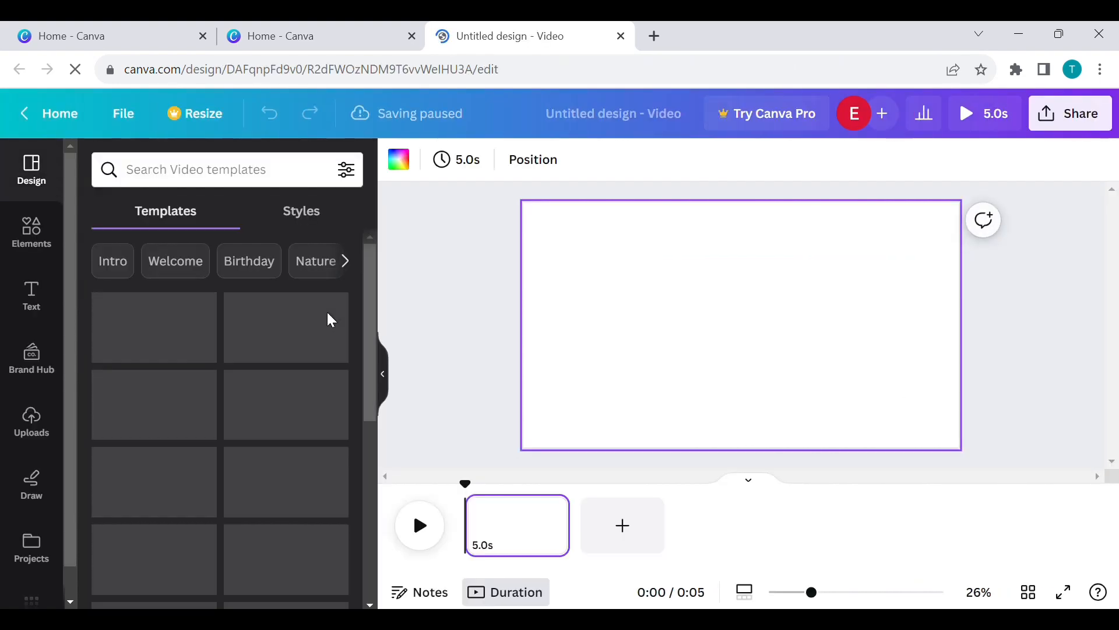
left_click(31, 232)
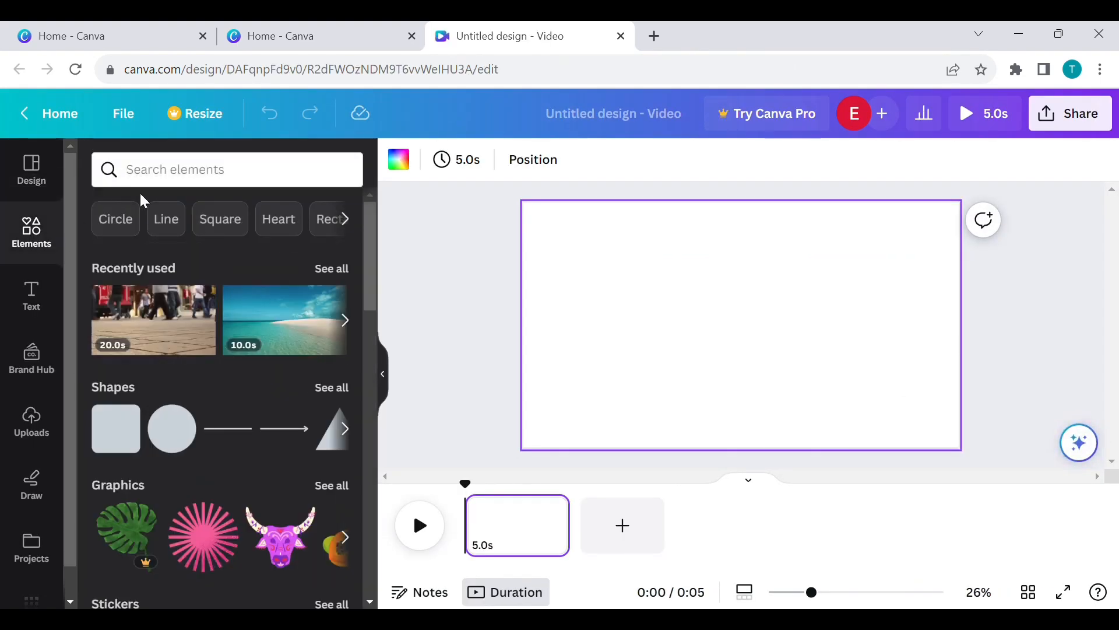
type("str")
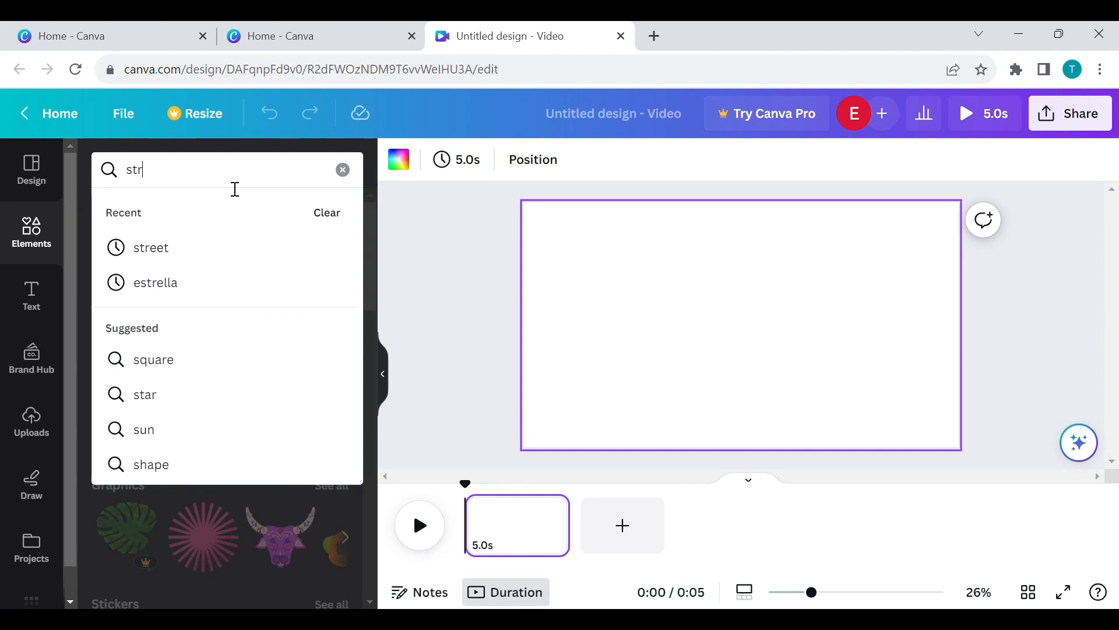
left_click(150, 247)
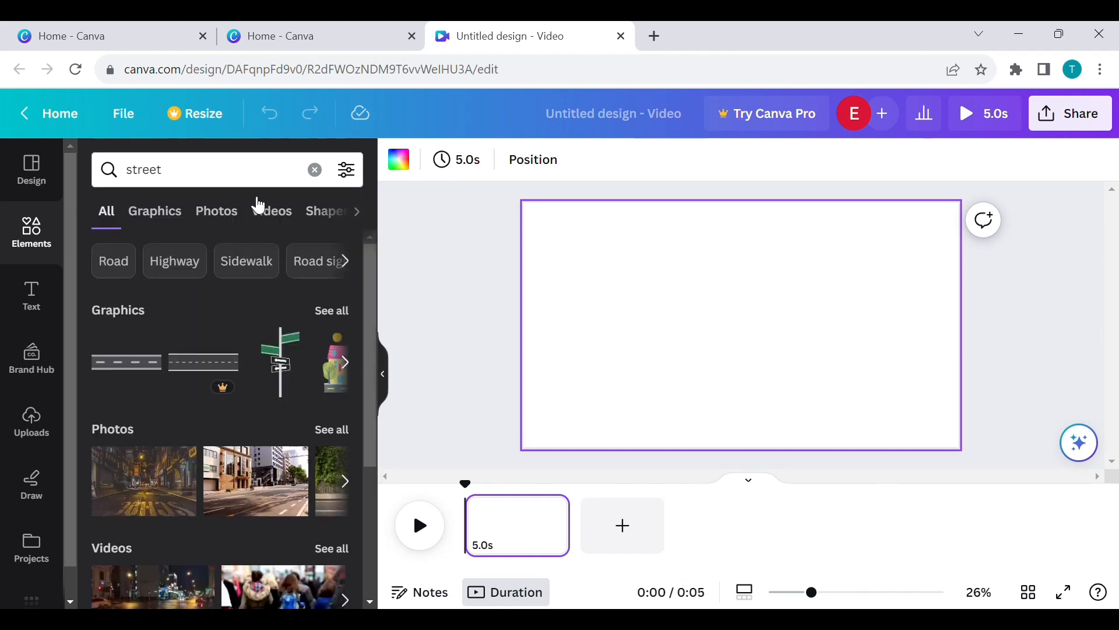
left_click(226, 210)
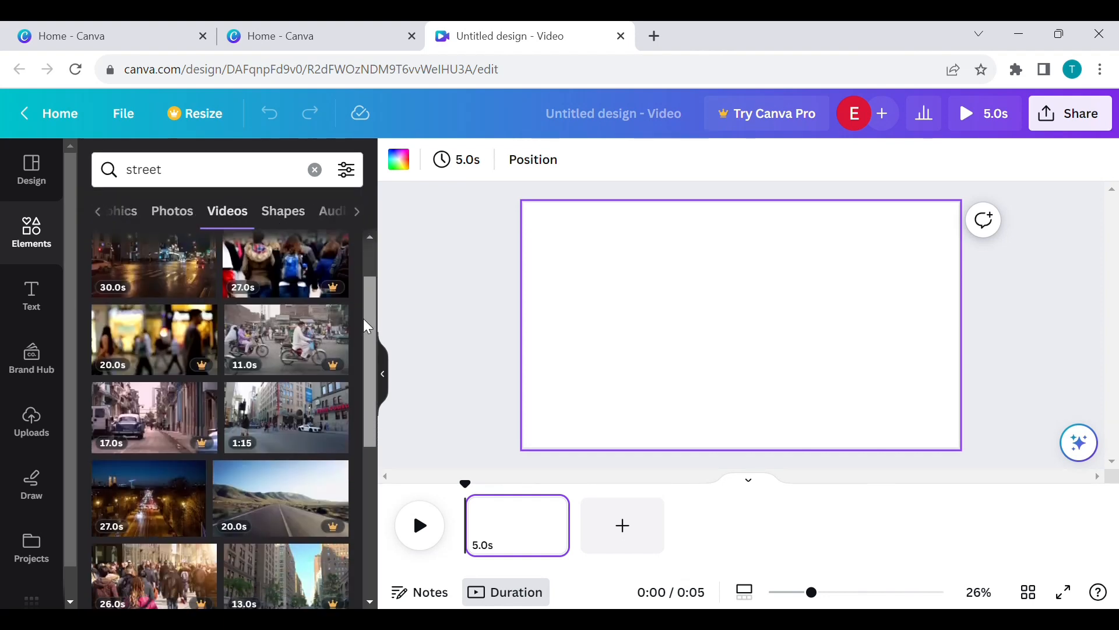
scroll("down", 3)
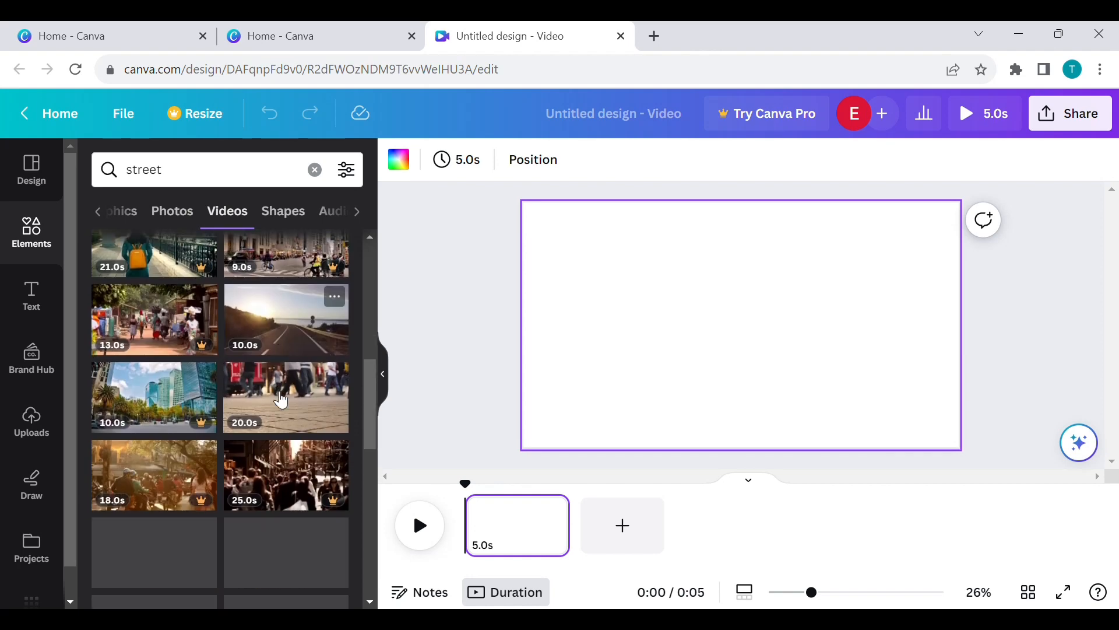
Add the pedestrian pavement clip and select it on the timeline to trim to 11.7s.
left_click(286, 397)
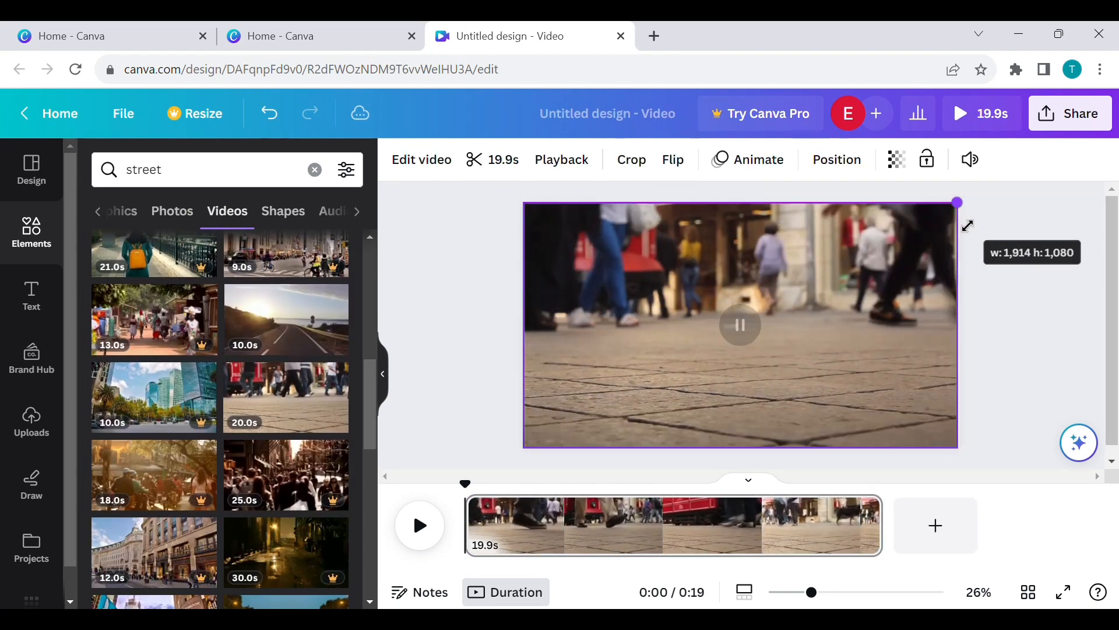
left_click(740, 325)
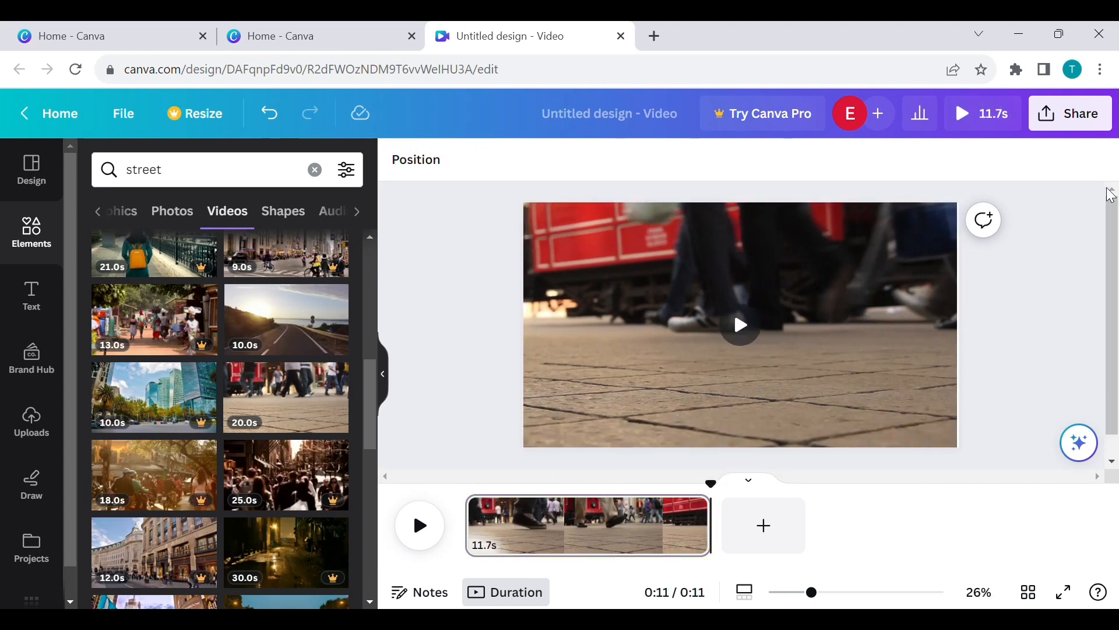
Download the street design as an MP4 video through Share.
left_click(1071, 114)
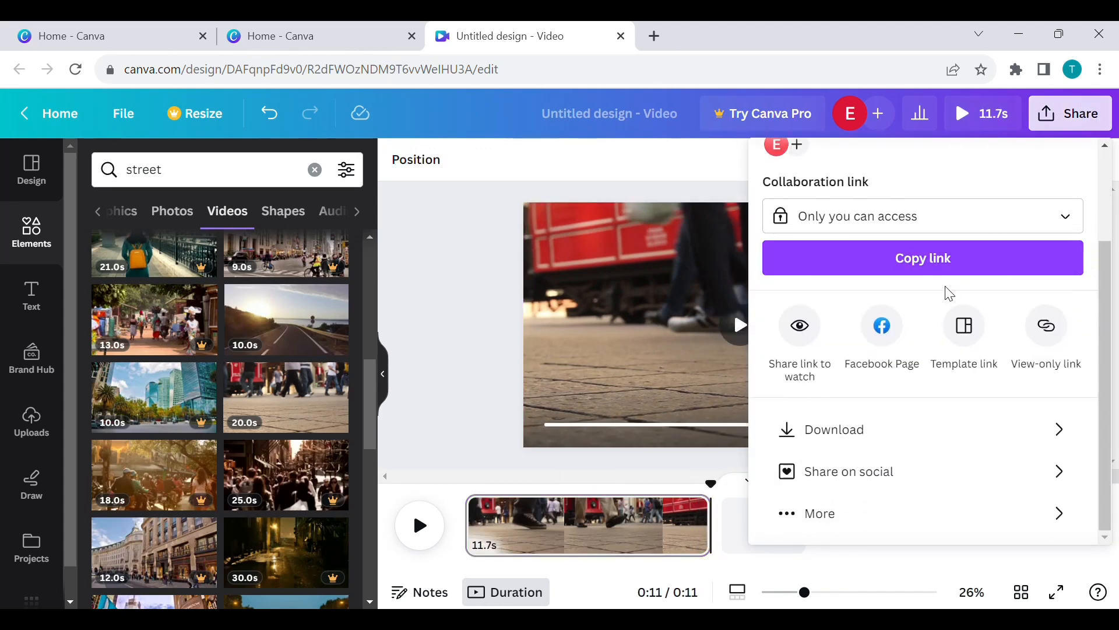
left_click(834, 429)
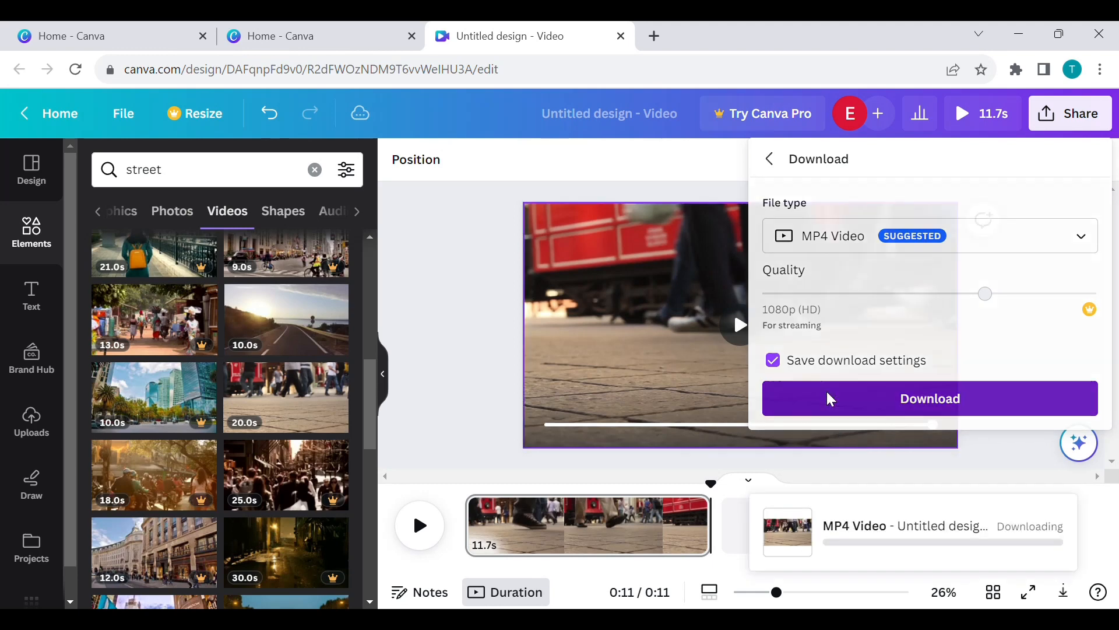
left_click(929, 399)
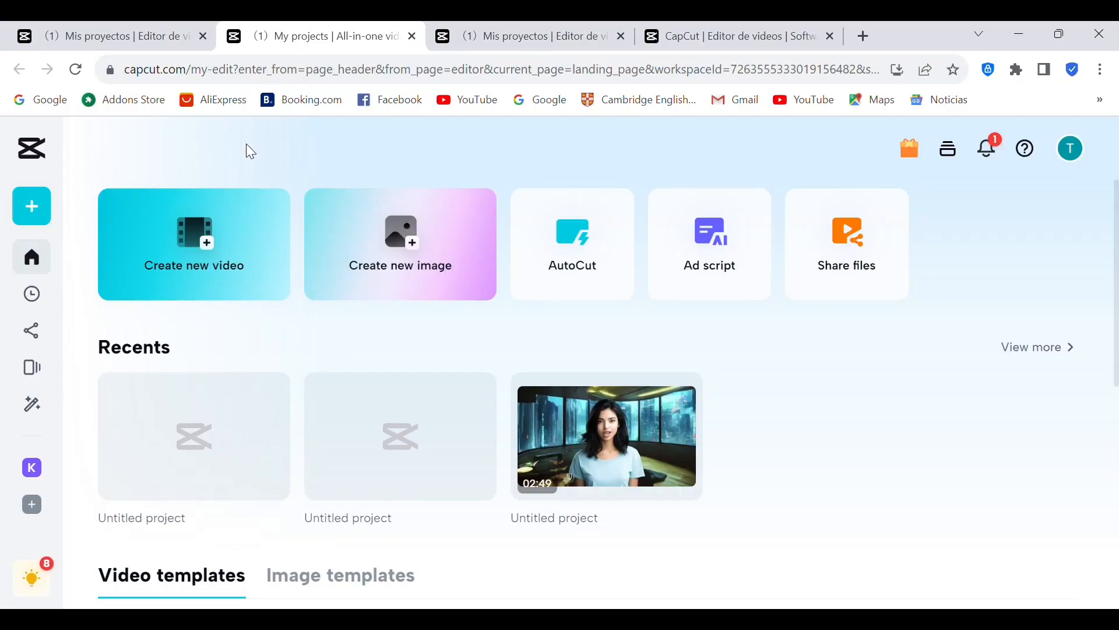
Start a new CapCut video project.
left_click(194, 243)
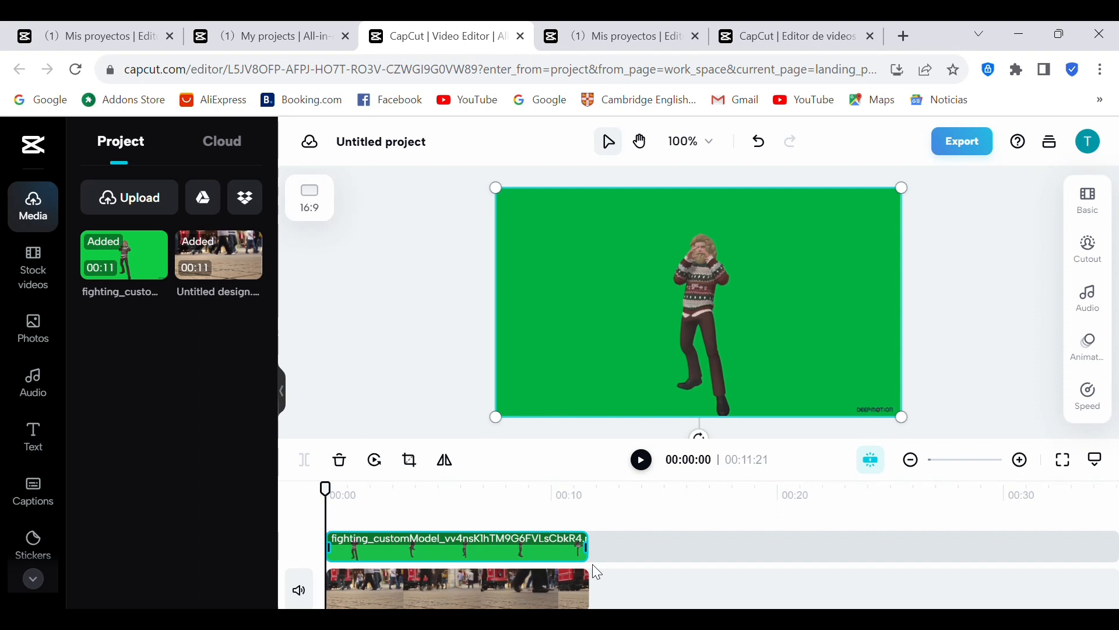
Turn on Cutout for the avatar clip to strip its green background.
left_click(1087, 248)
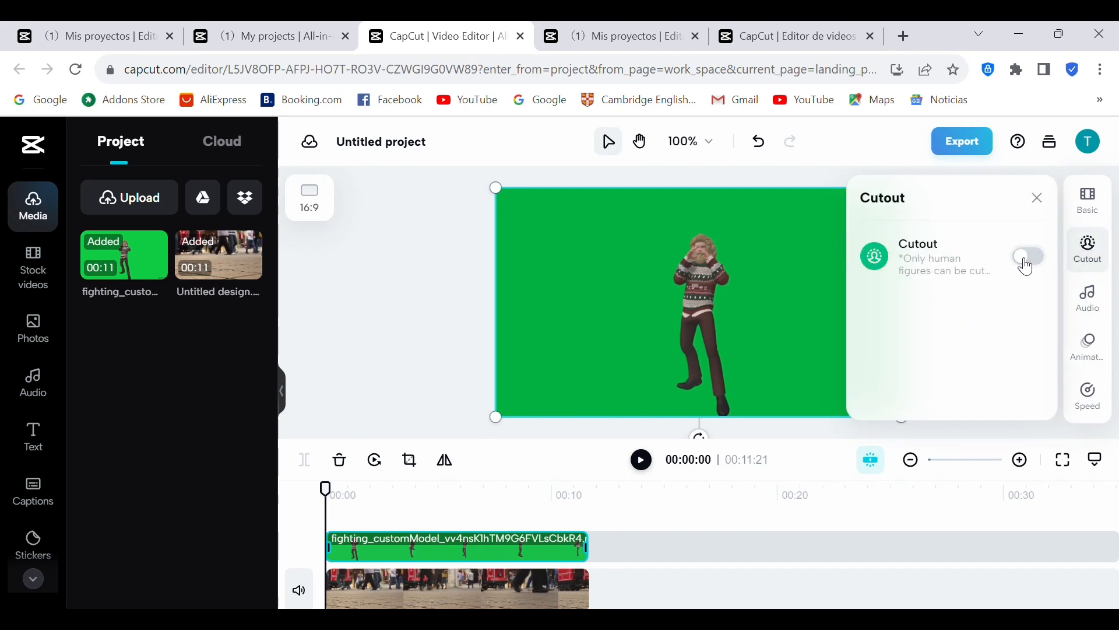
left_click(1025, 256)
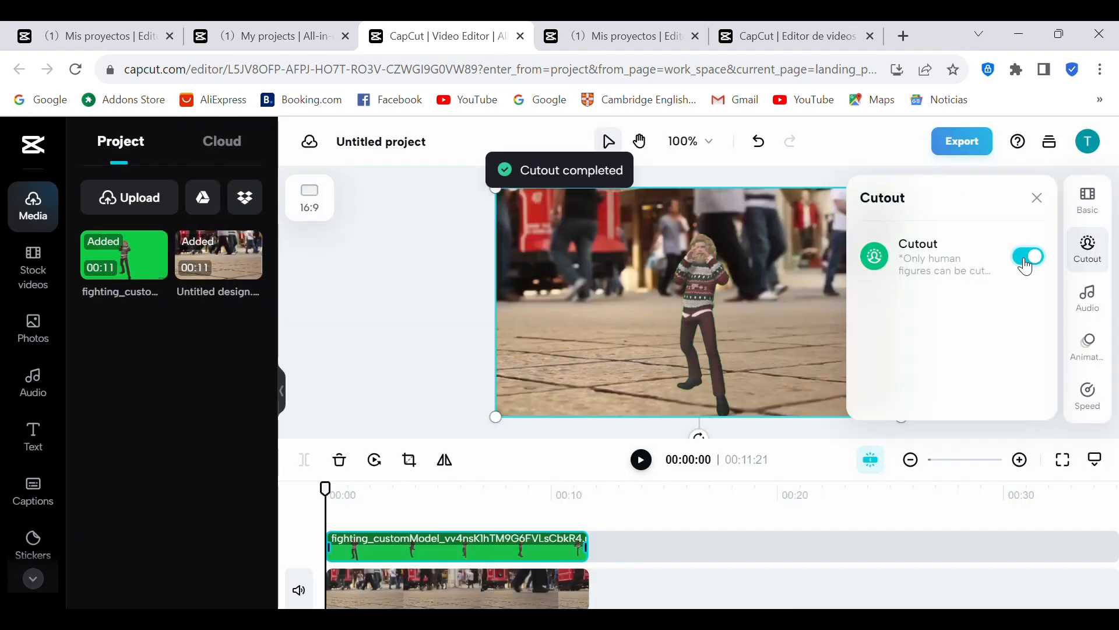
left_click(1037, 197)
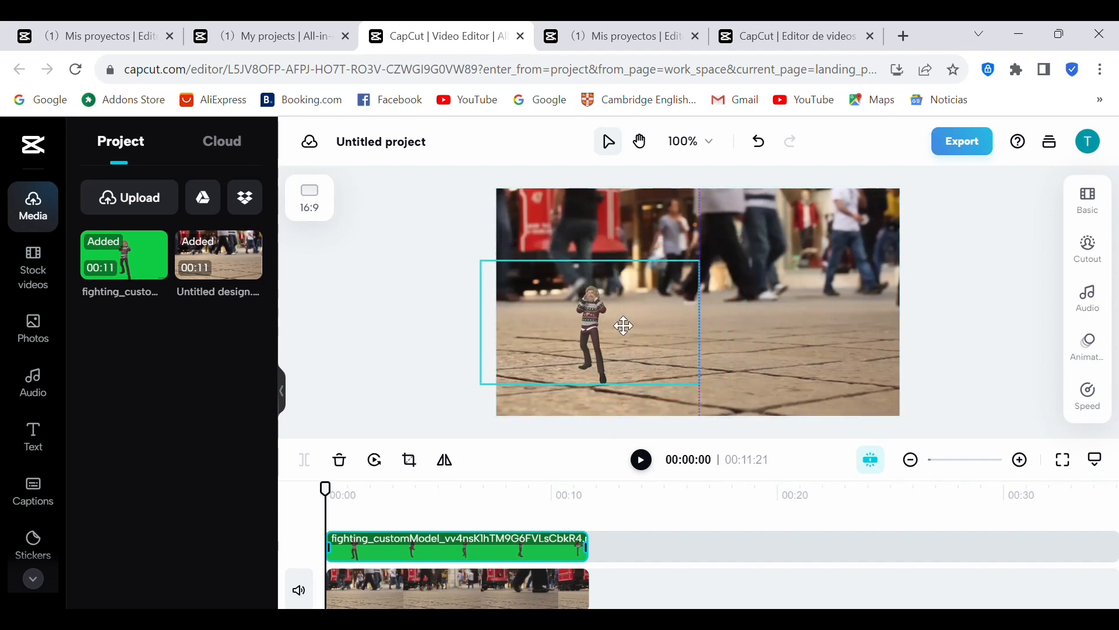
Select the resized avatar, preview the street composite, and bring up the export settings.
left_click(587, 326)
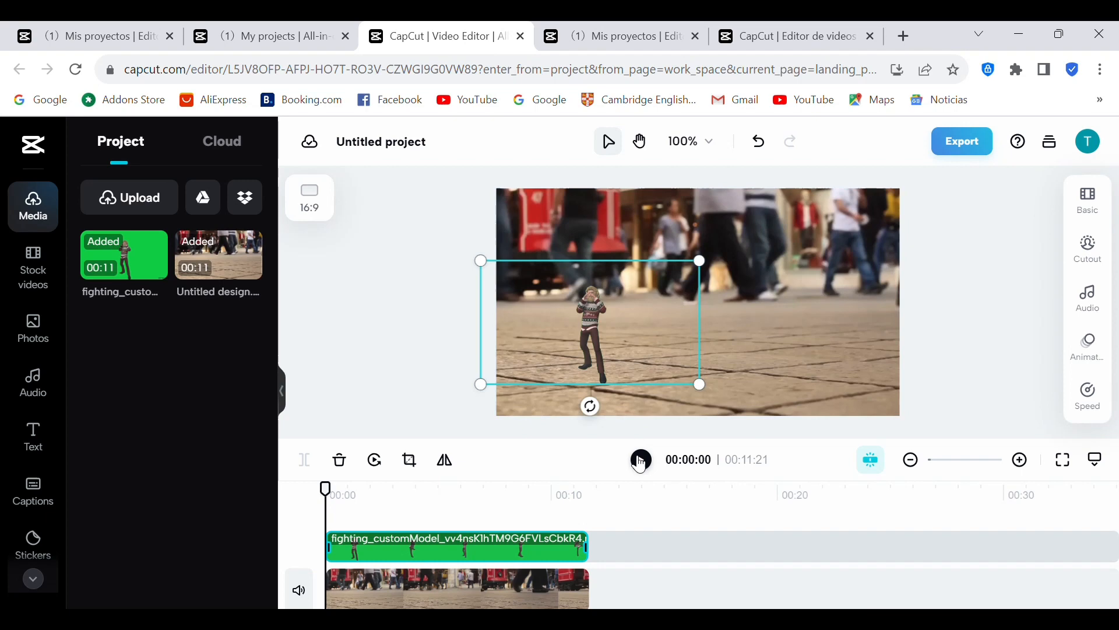
left_click(639, 459)
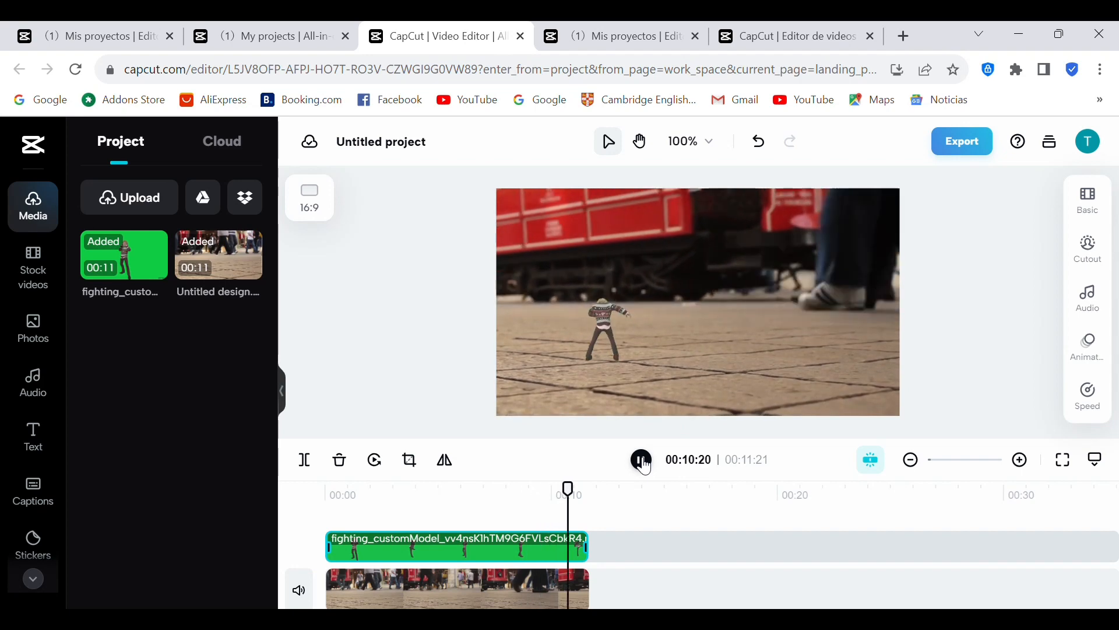
left_click(961, 141)
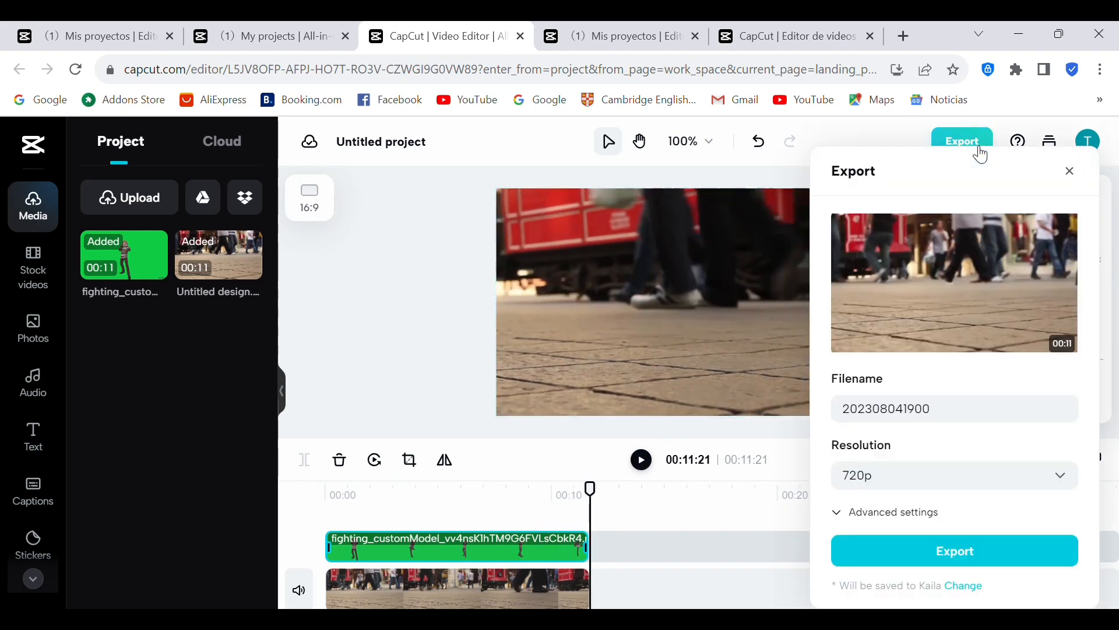
Export the composite at 720p and download the 6.03 MB MP4.
left_click(953, 474)
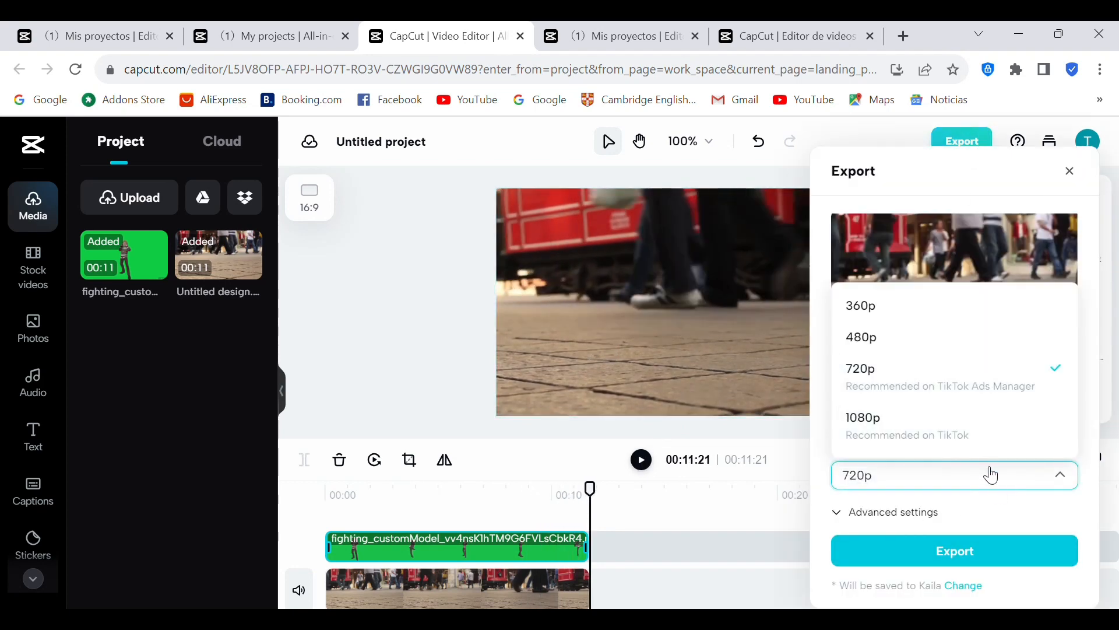
left_click(954, 551)
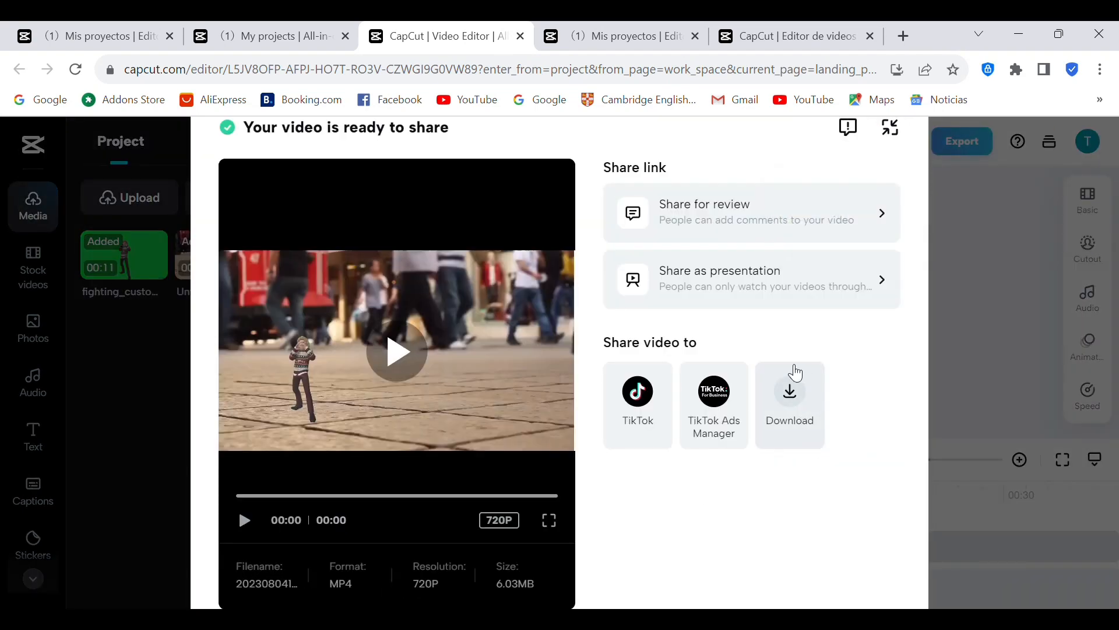
left_click(790, 405)
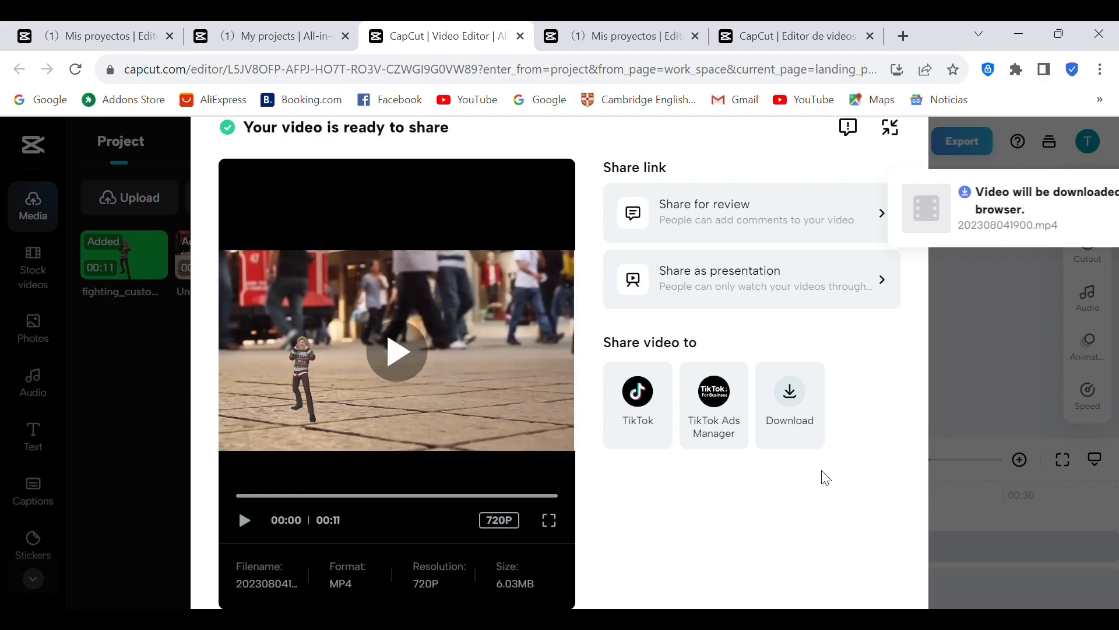